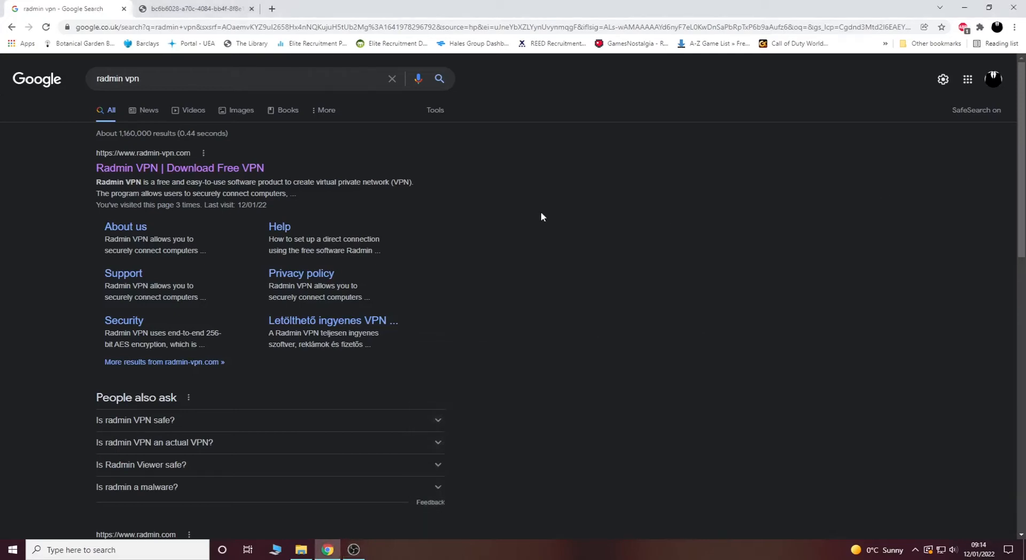
mouse_move(535, 356)
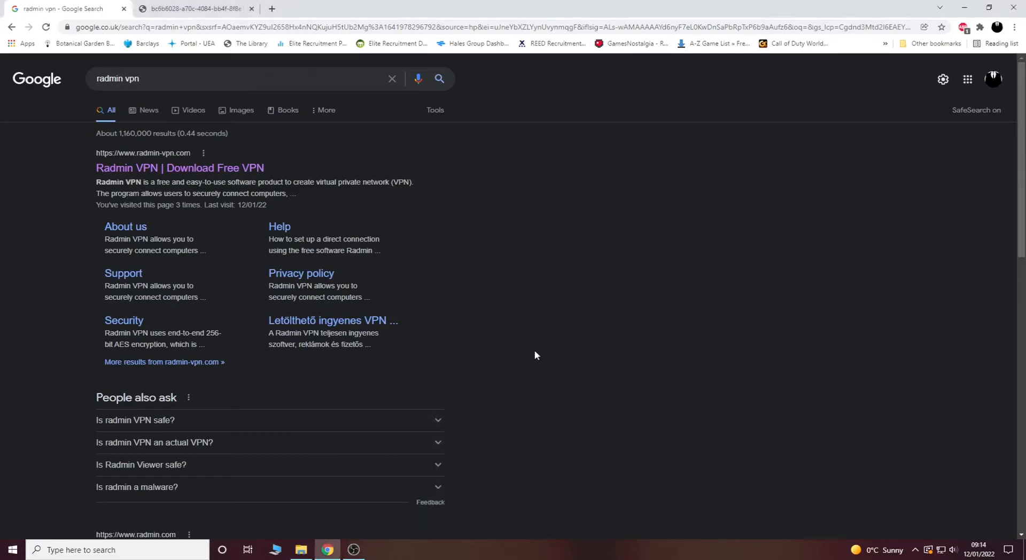
mouse_move(327, 531)
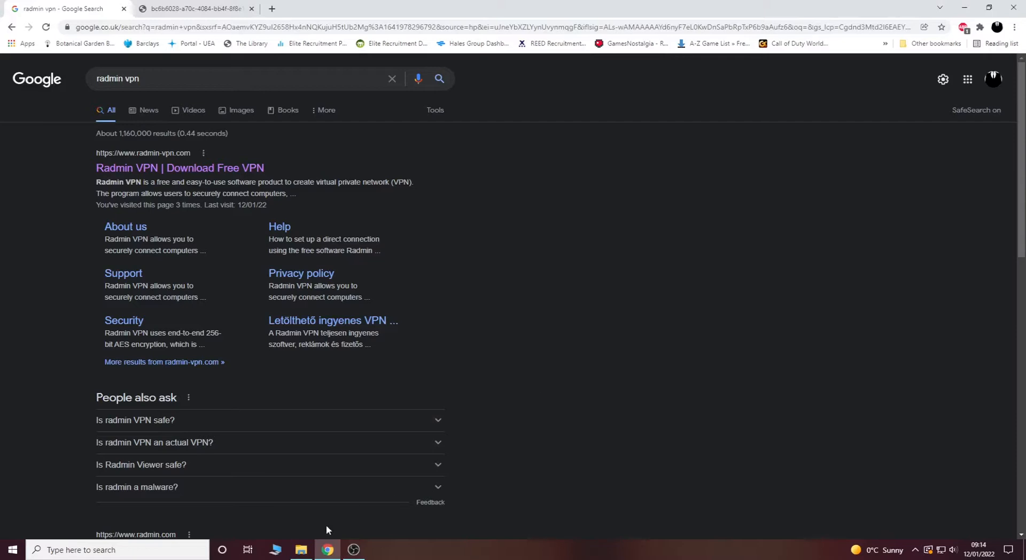
Open the official Radmin VPN site from the search results and download the Windows installer
left_click(301, 550)
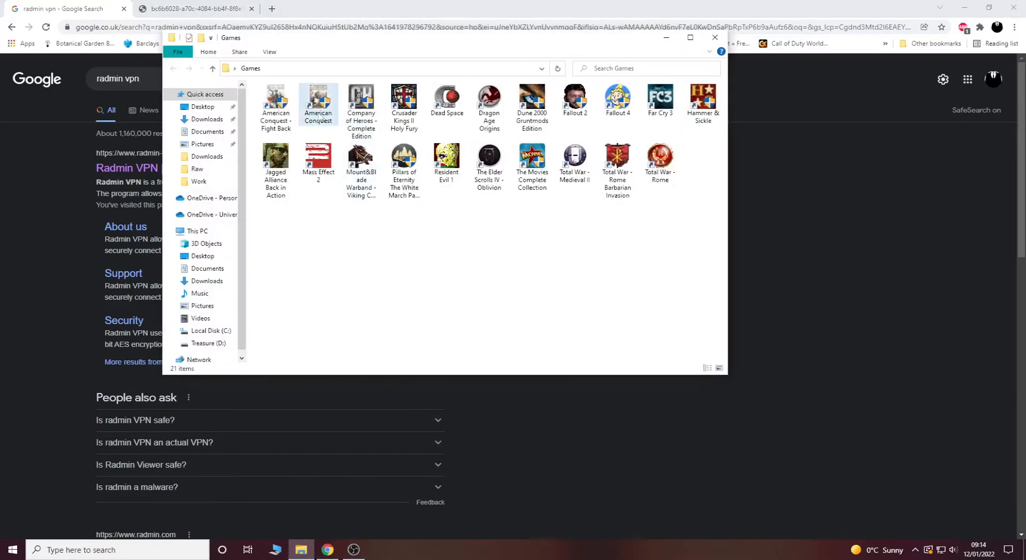
mouse_move(318, 104)
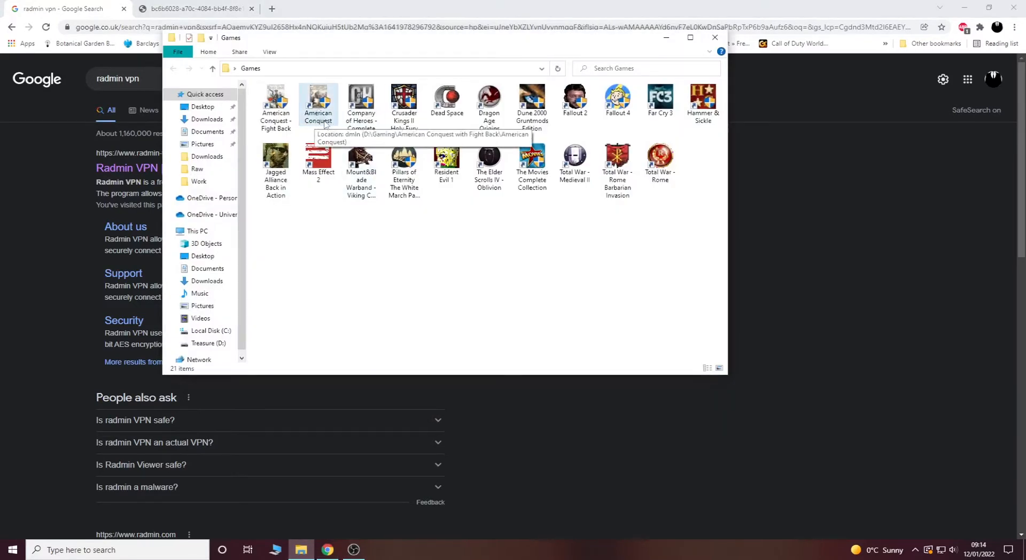
mouse_move(375, 359)
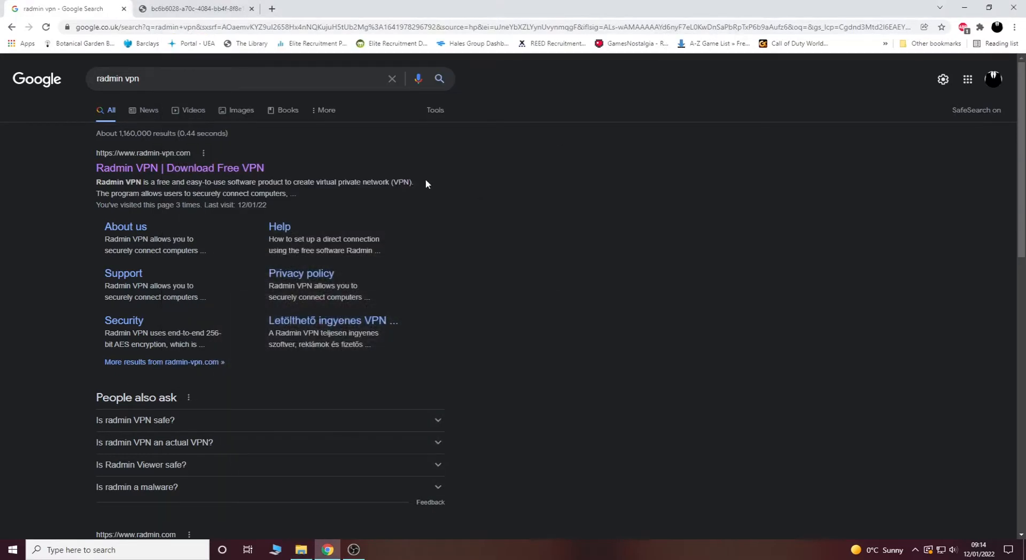
mouse_move(138, 172)
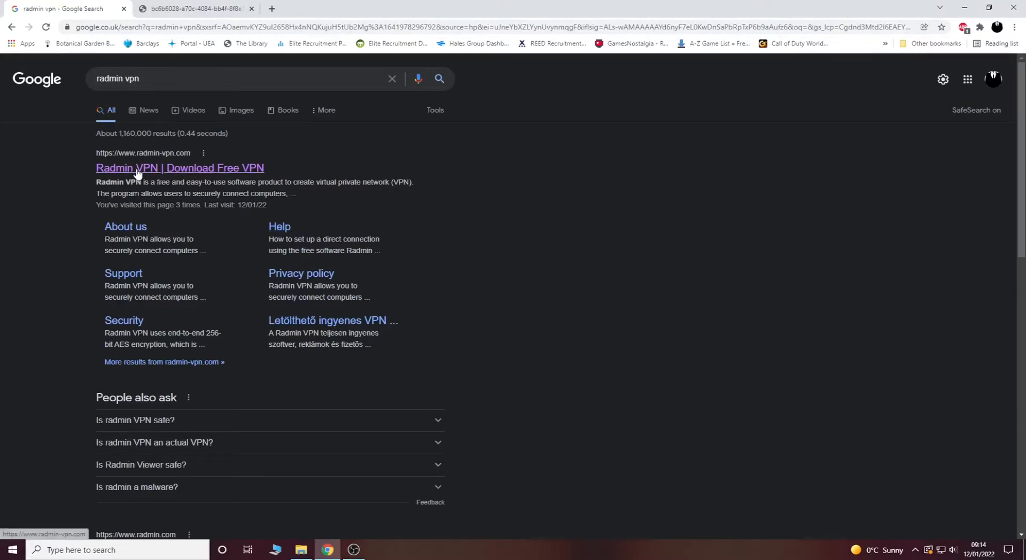
left_click(180, 169)
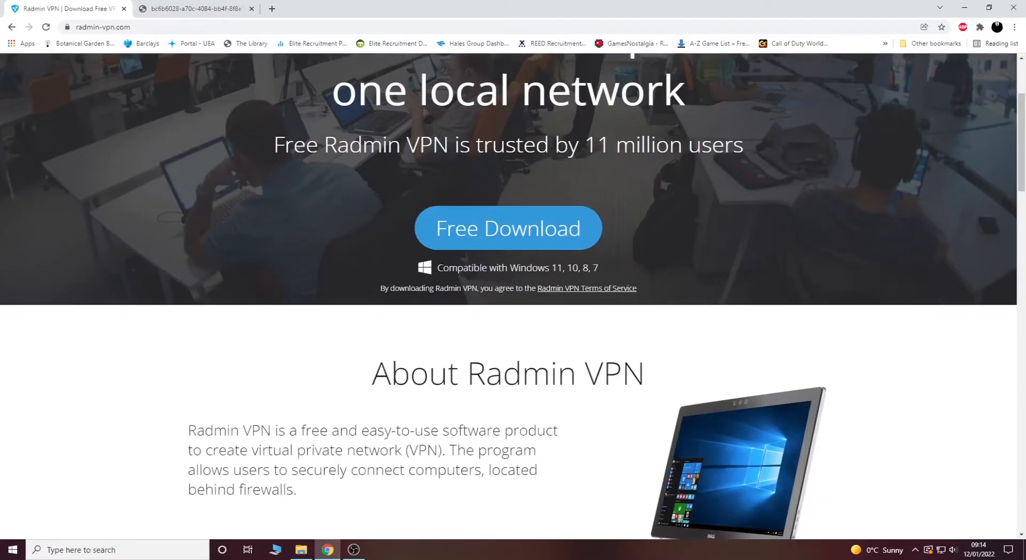
scroll("up", 3)
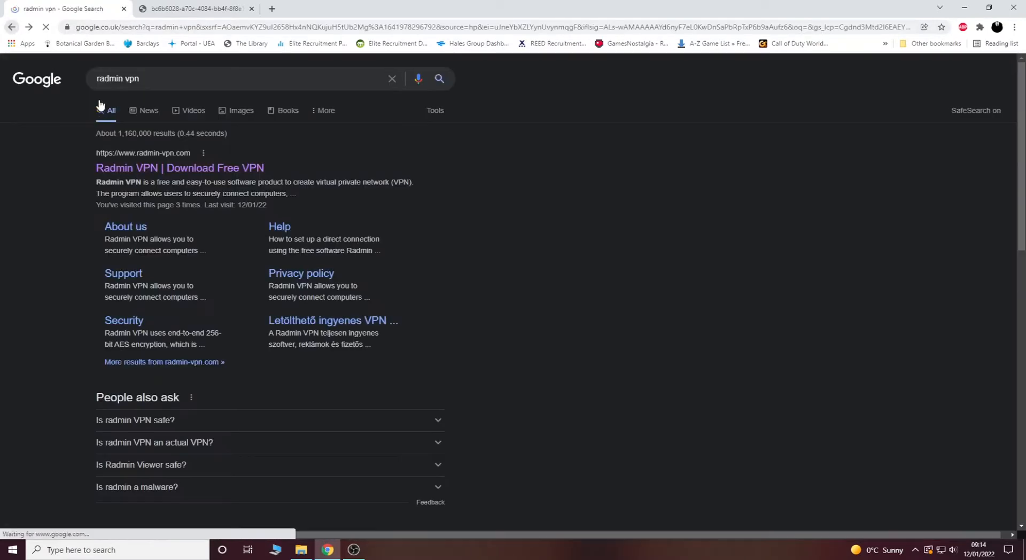
left_click(178, 167)
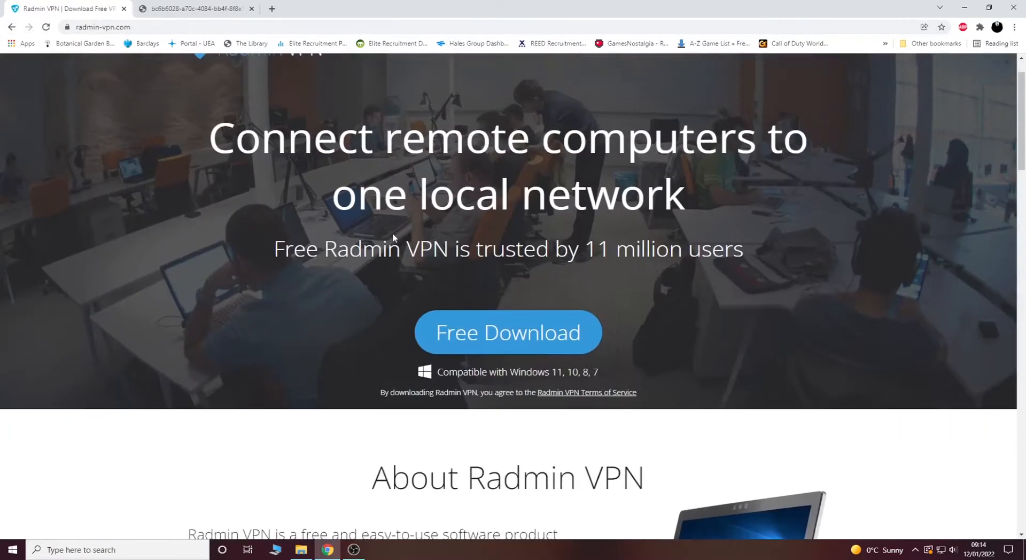
scroll("down", 3)
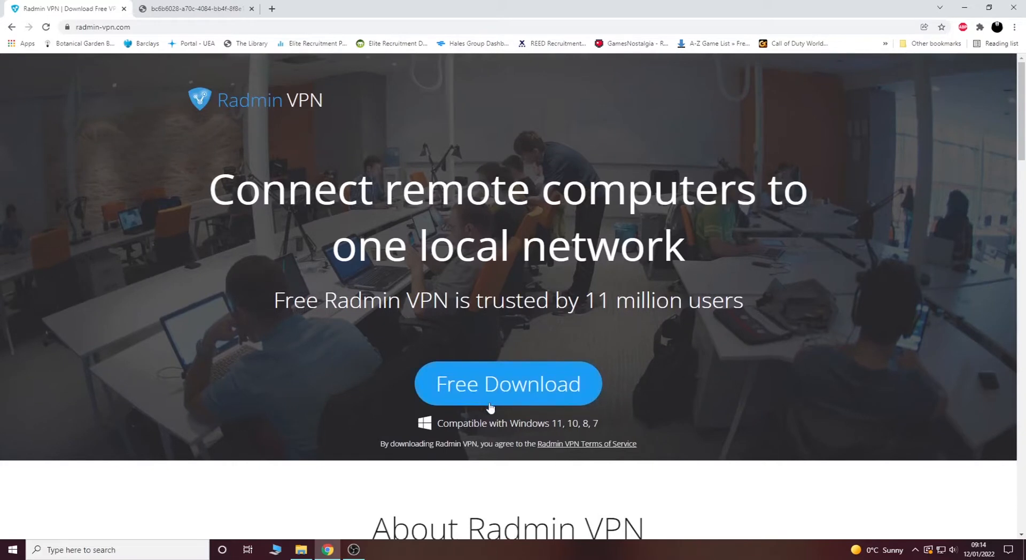
left_click(507, 384)
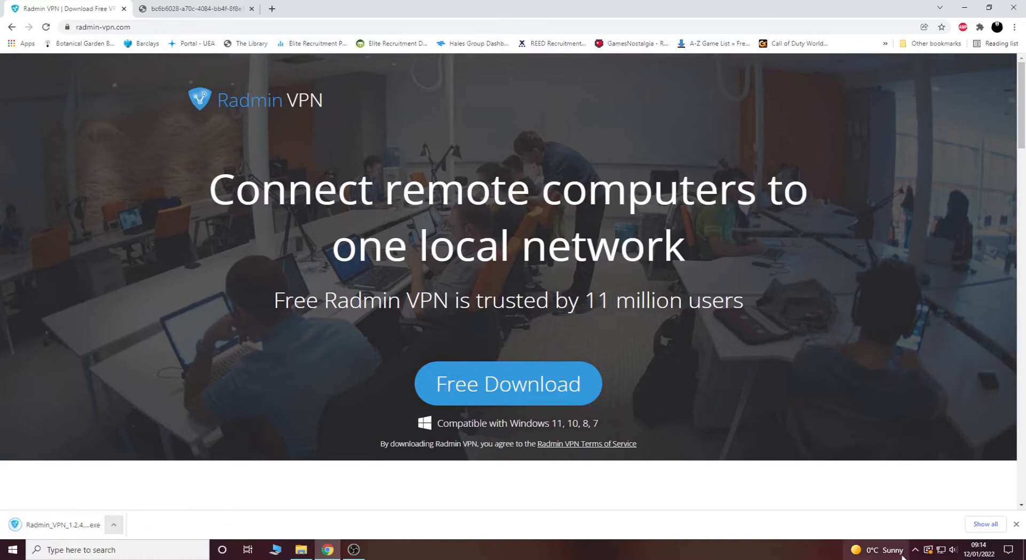
Bring up the Radmin VPN client from the system tray and drag it to the screen centre
left_click(916, 549)
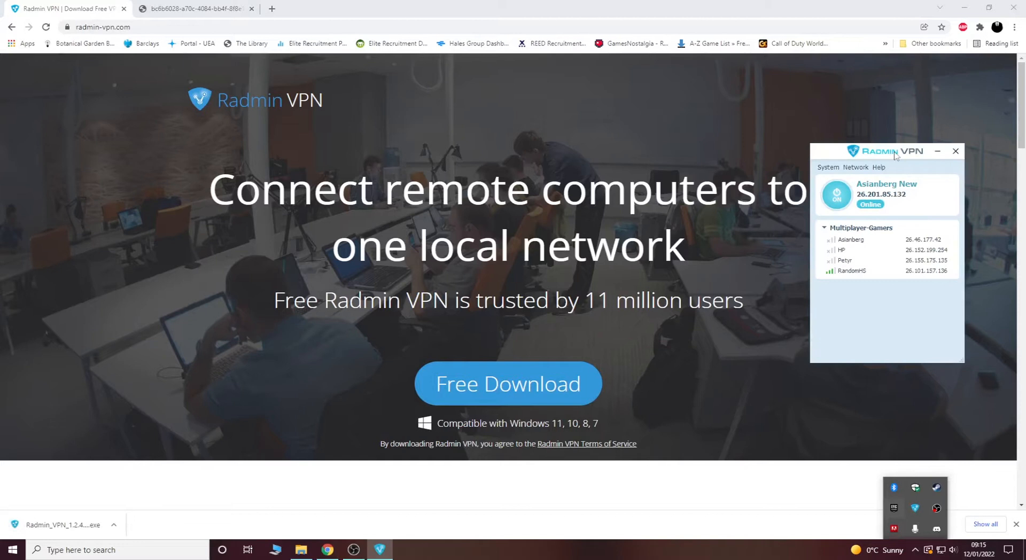
left_click_drag(897, 151, 769, 165)
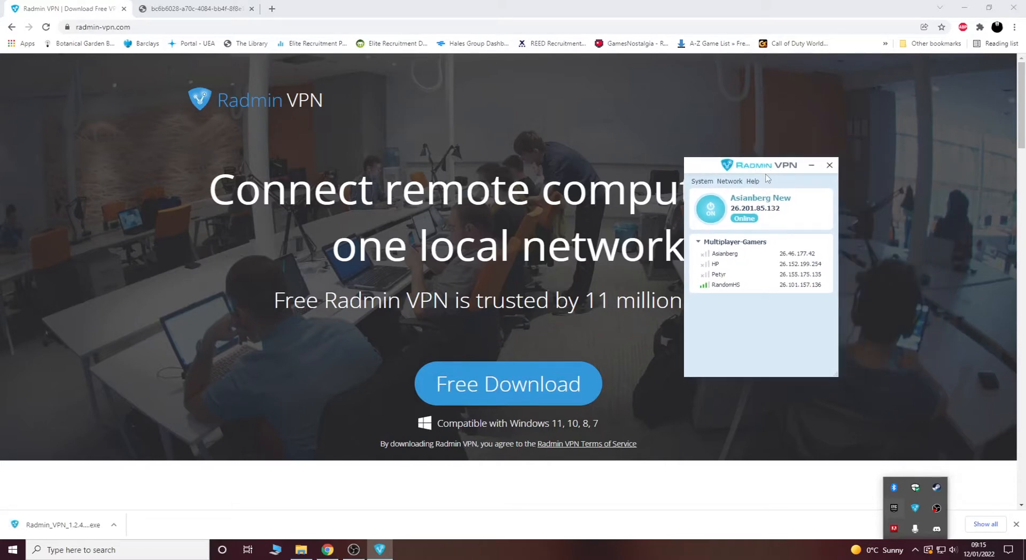
left_click_drag(759, 165, 501, 187)
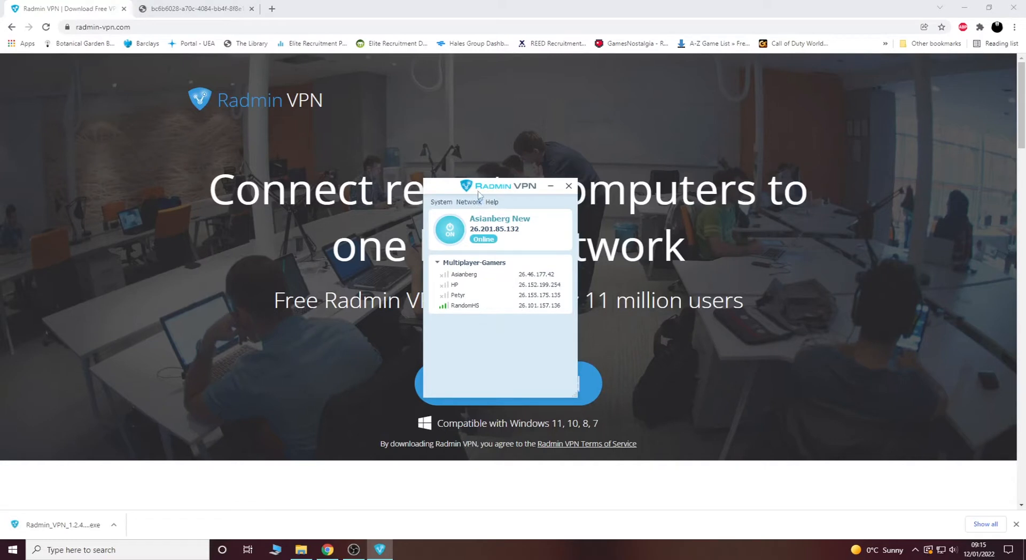
left_click_drag(505, 186, 469, 178)
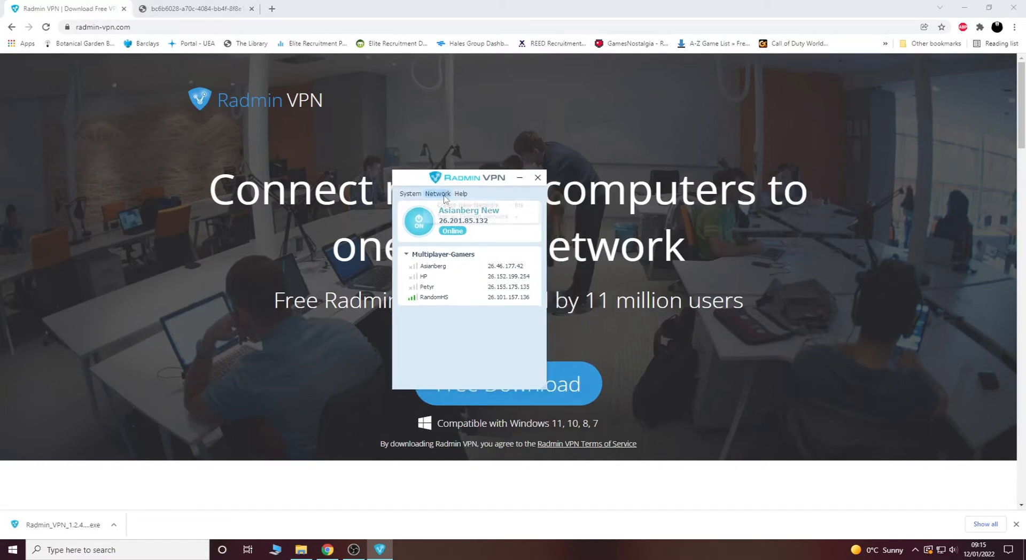
Open Network > Create New Network, then cancel the form without creating anything
left_click(437, 194)
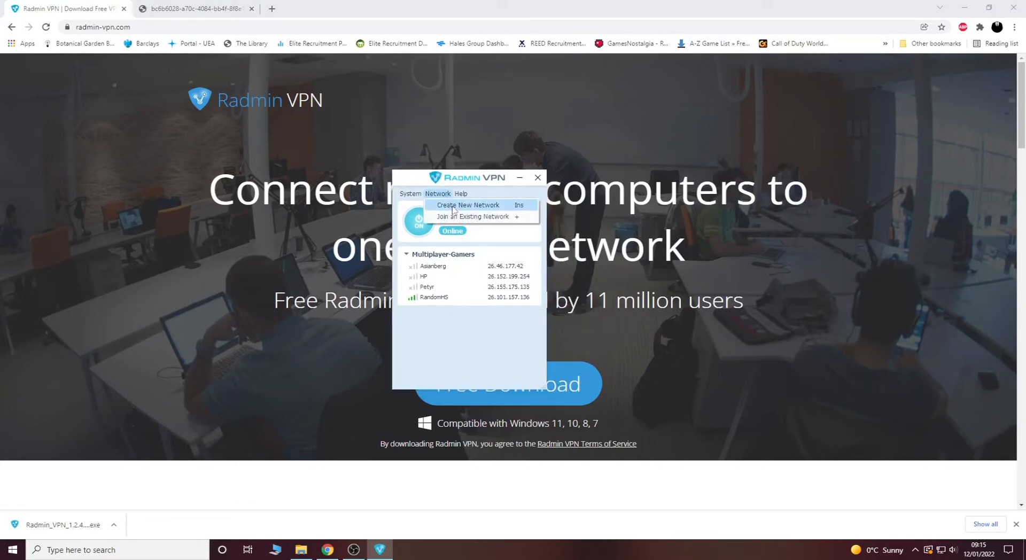
left_click(468, 205)
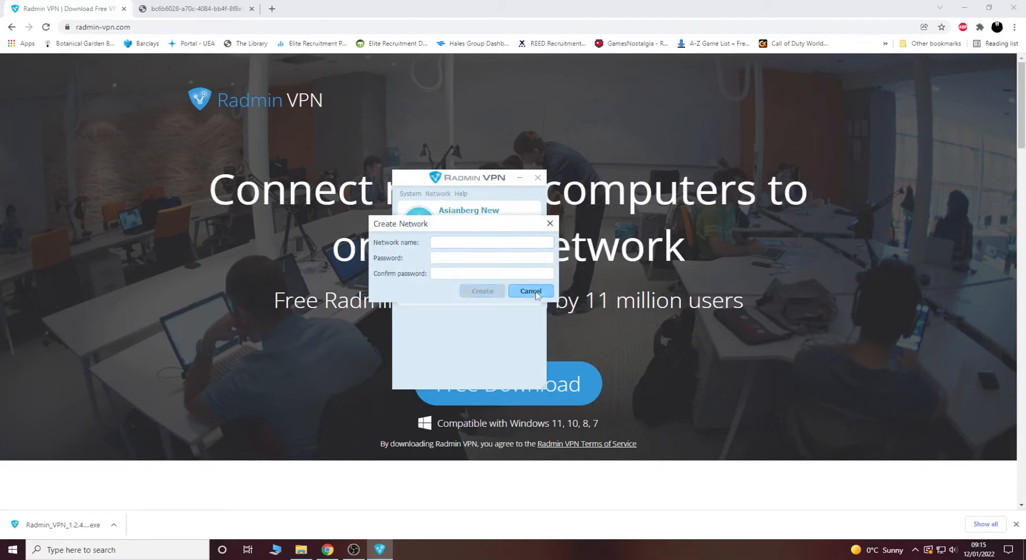
left_click(530, 290)
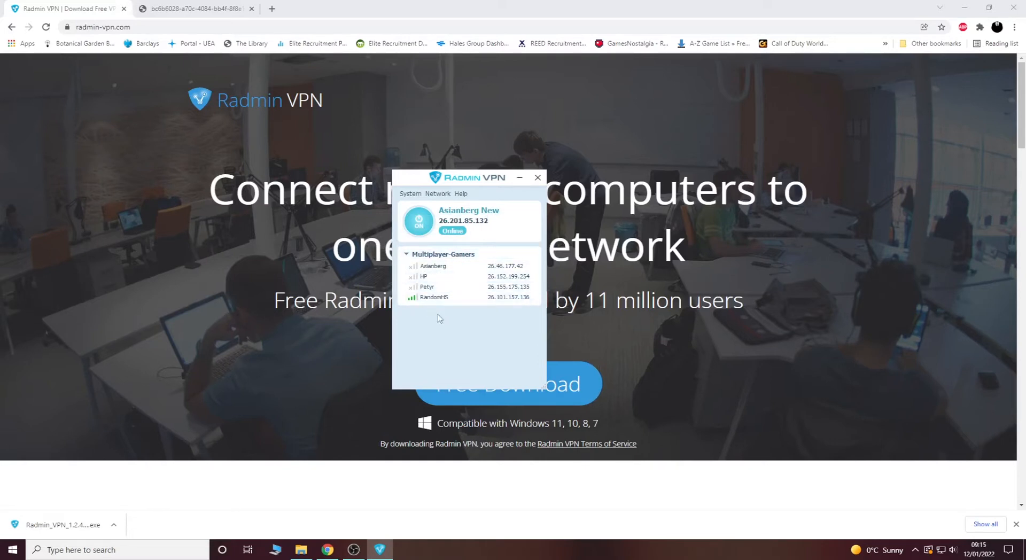
mouse_move(426, 311)
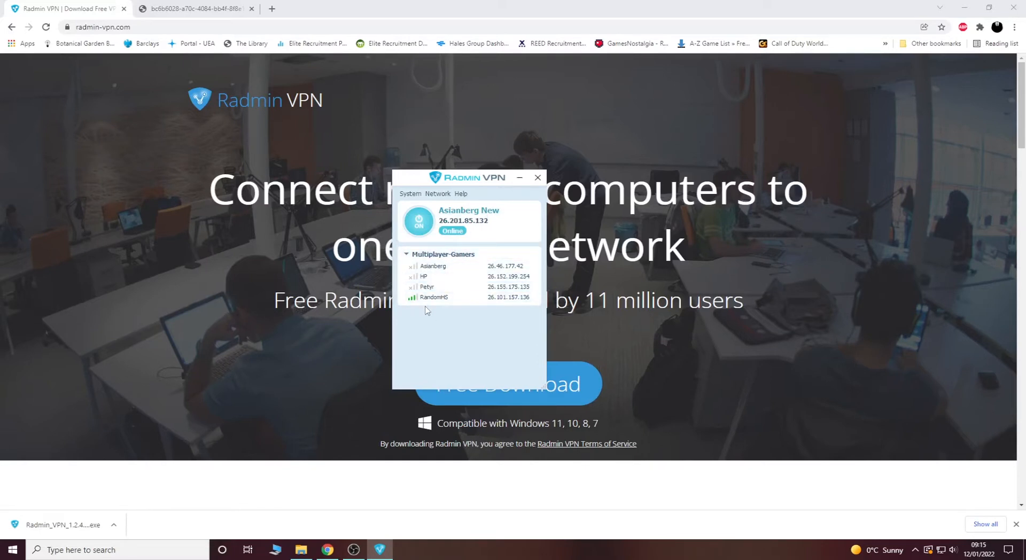
mouse_move(248, 63)
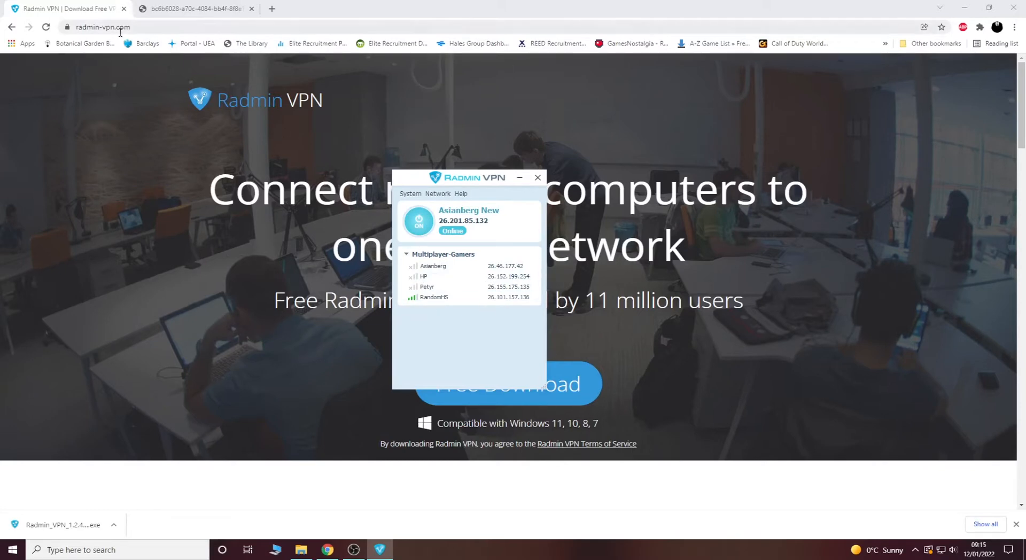
mouse_move(320, 540)
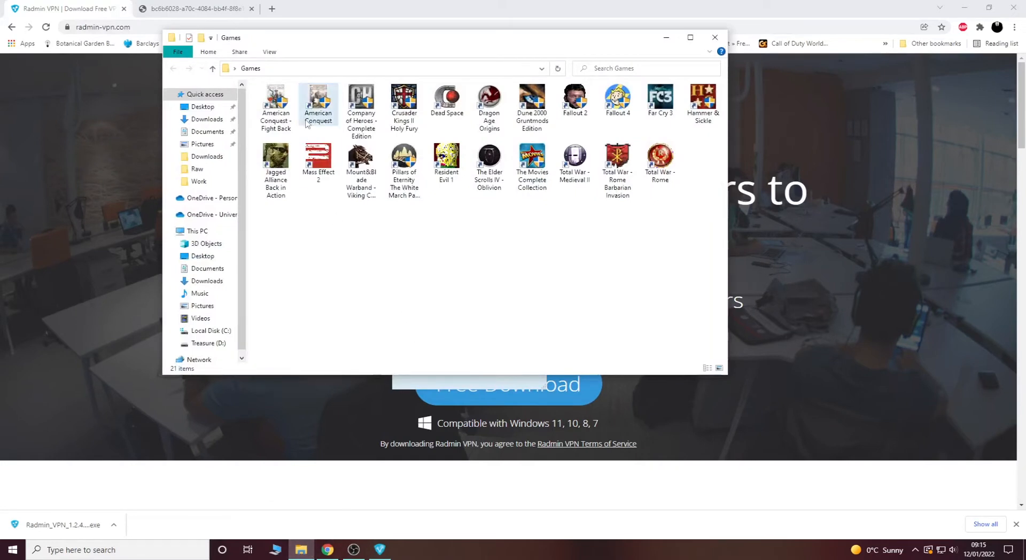
mouse_move(318, 101)
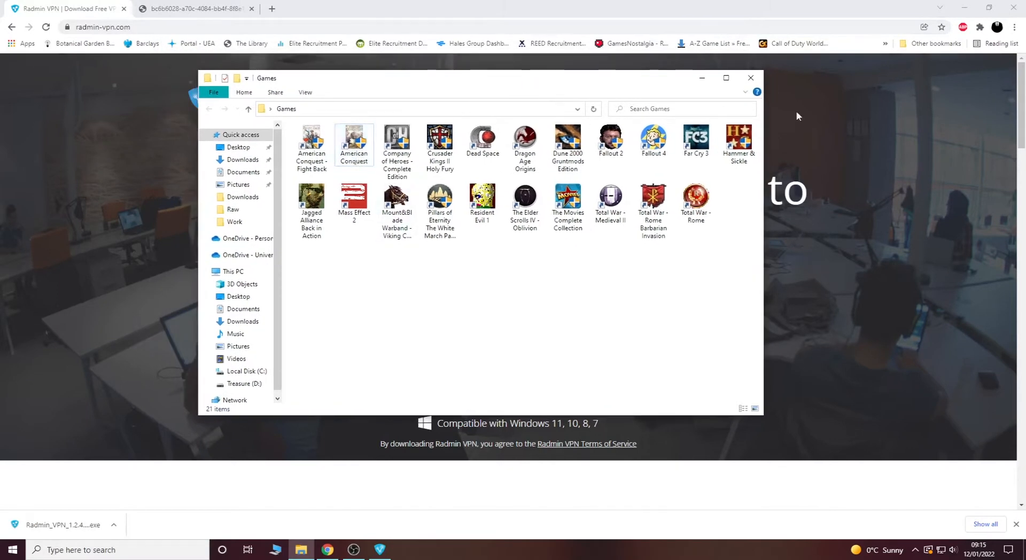
Close the Games File Explorer window, leaving the Radmin VPN client on top
left_click(379, 550)
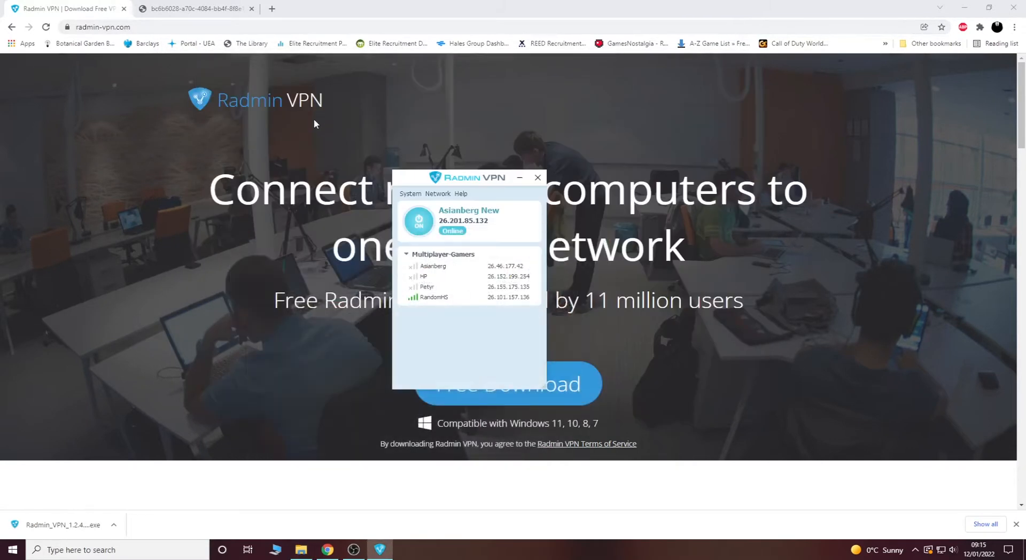
mouse_move(298, 138)
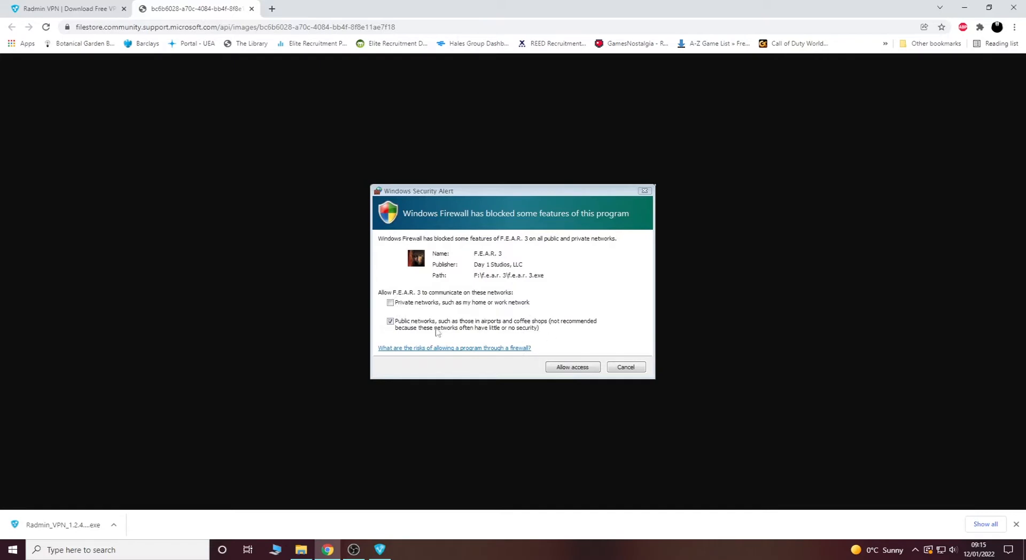
mouse_move(585, 373)
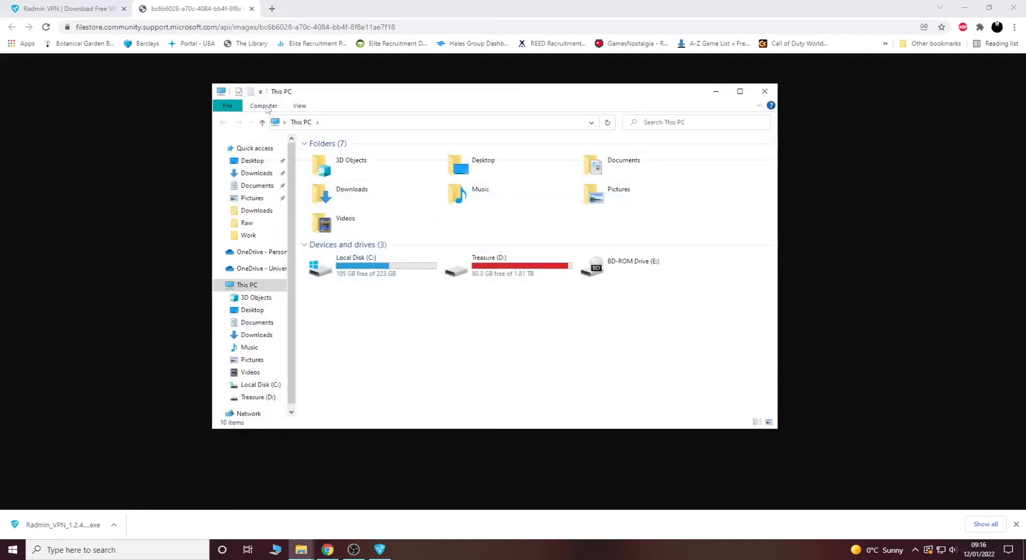
Search Windows Settings for 'firewall' and choose 'Allow an app through Windows Firewall'
left_click(406, 550)
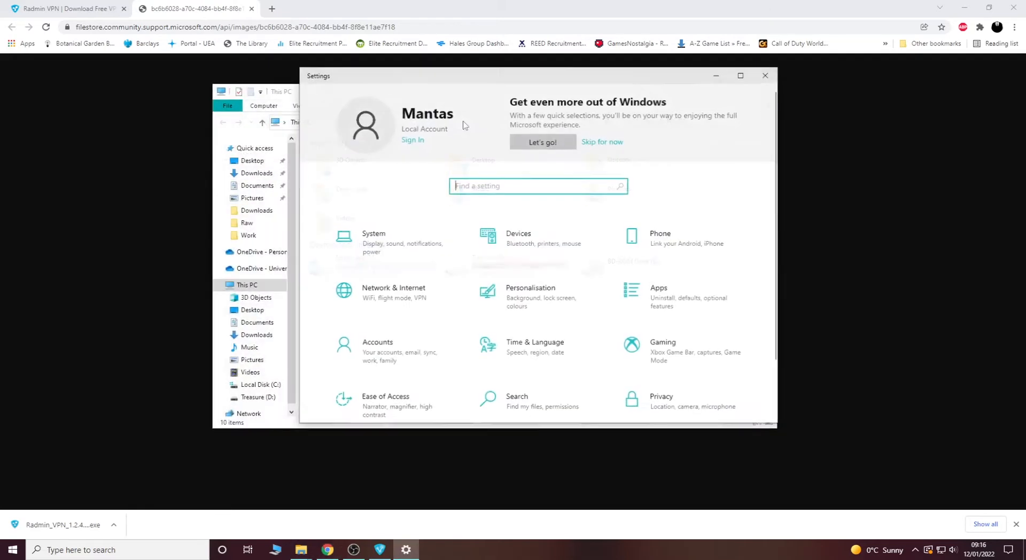
type("firewall")
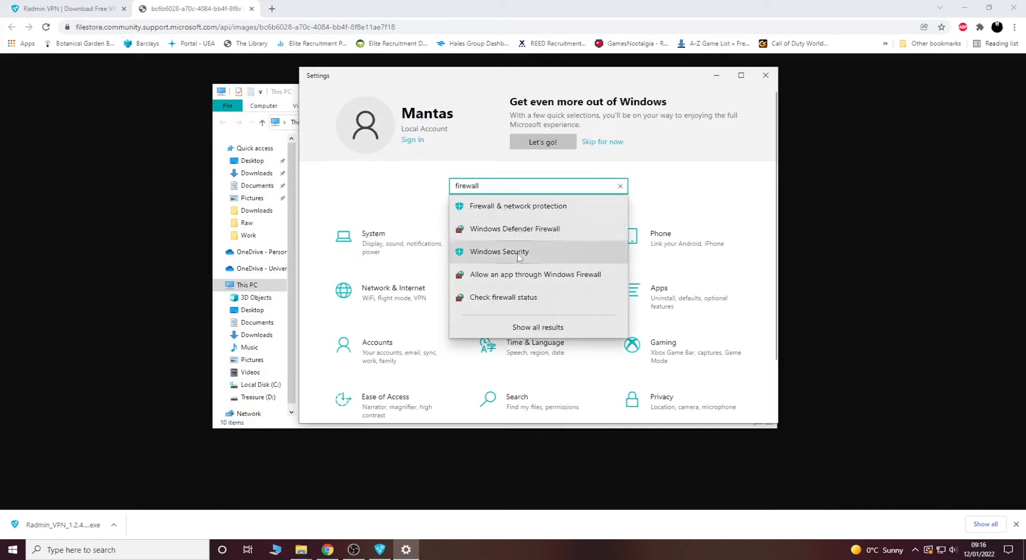
left_click(534, 275)
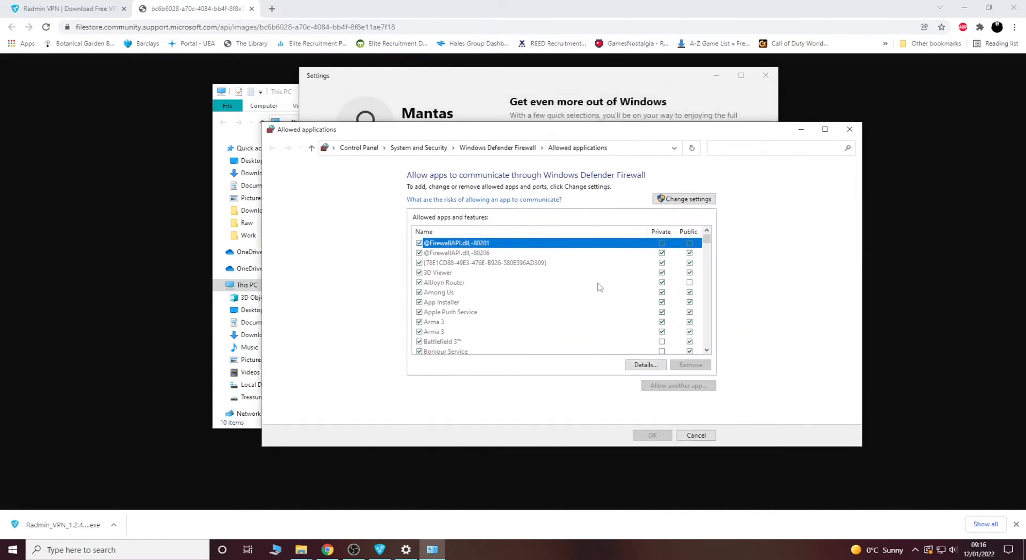
mouse_move(680, 206)
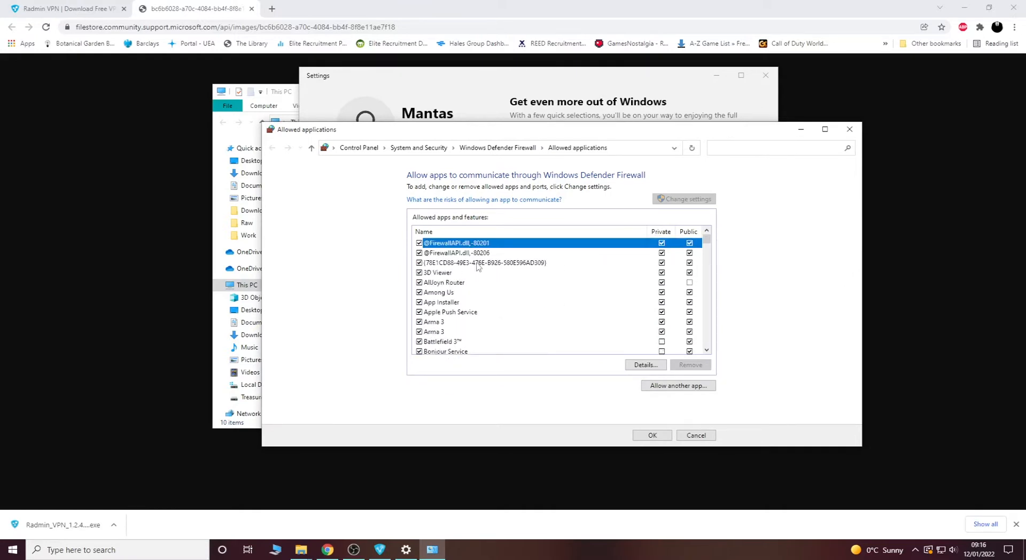
Unlock the allowed apps list and scroll past the Steam and Team Fortress 2 entries
left_click(434, 332)
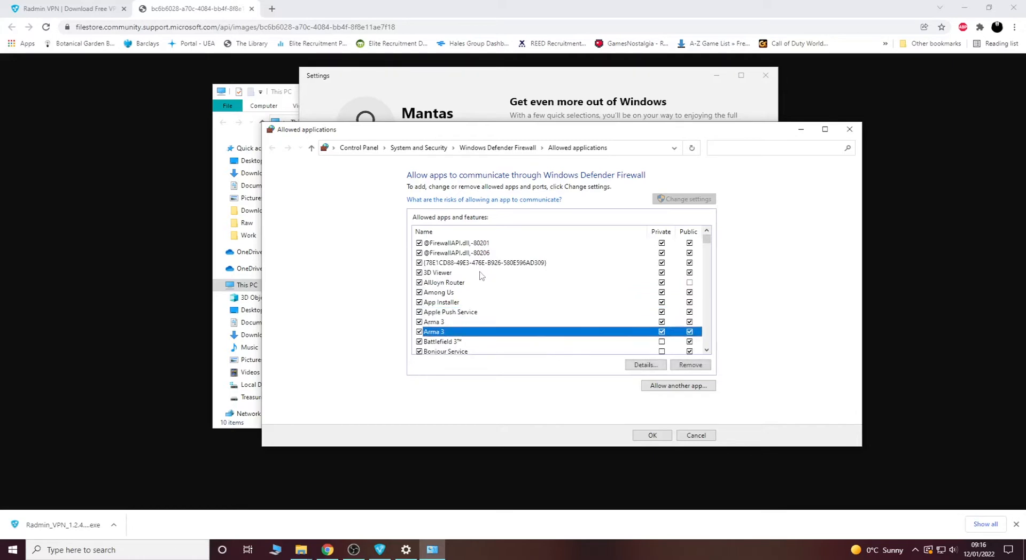
scroll("down", 3)
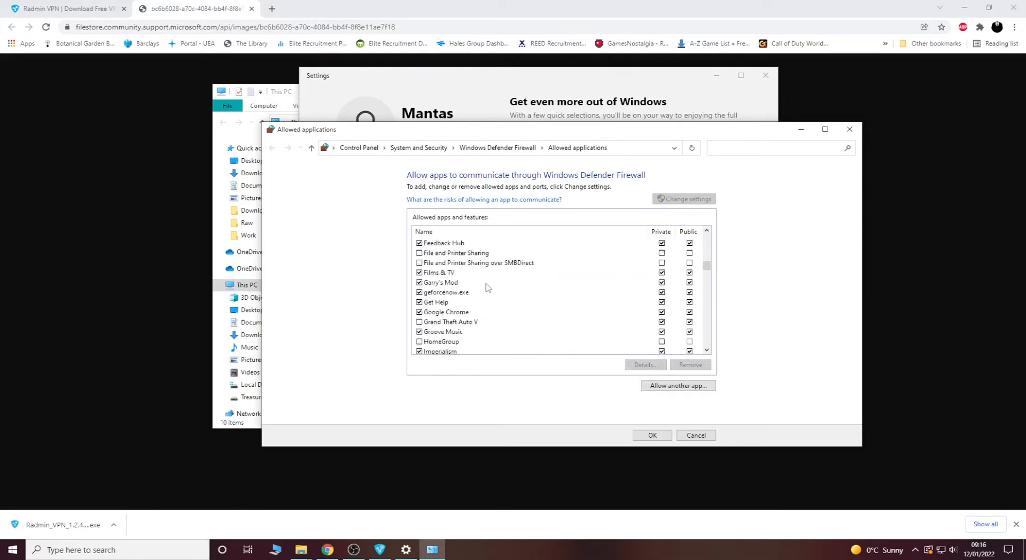
scroll("down", 3)
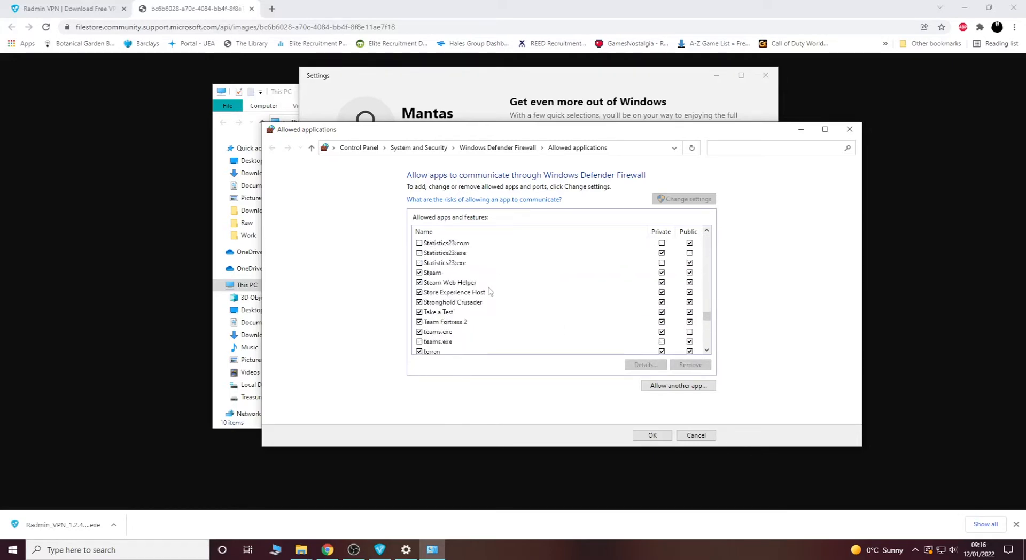
Browse to Gaming > American Conquest and select the game's program file to allow through the firewall
scroll("down", 3)
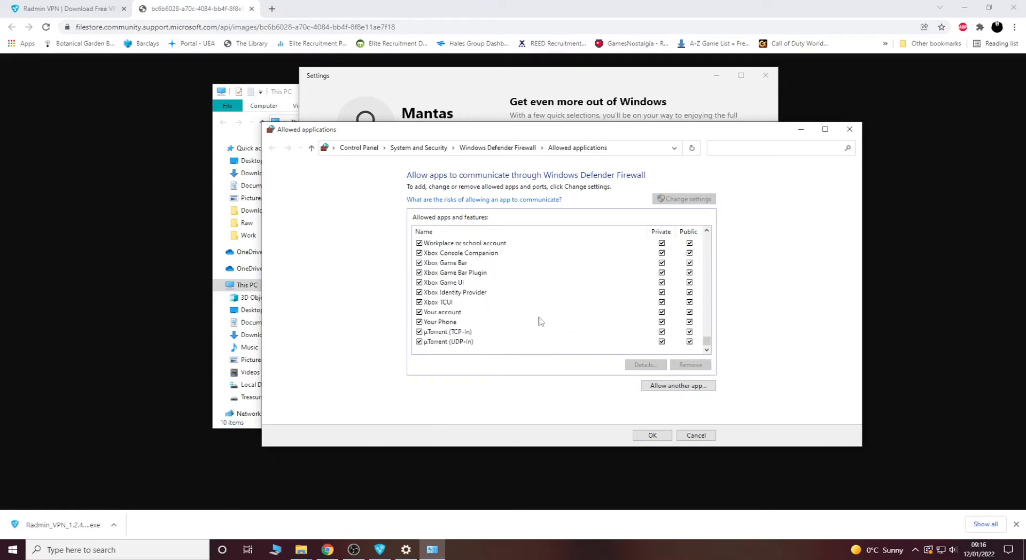
left_click(679, 386)
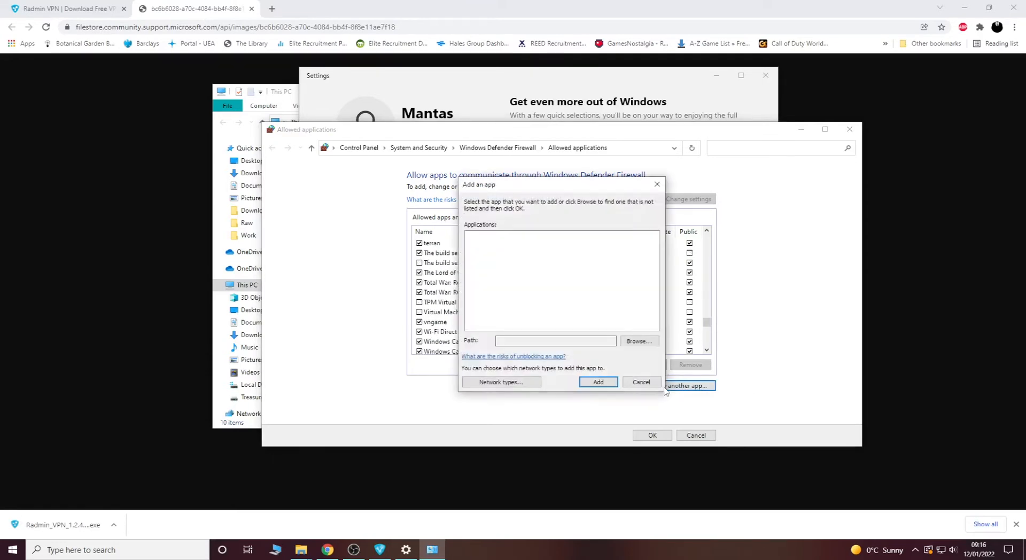
left_click(639, 341)
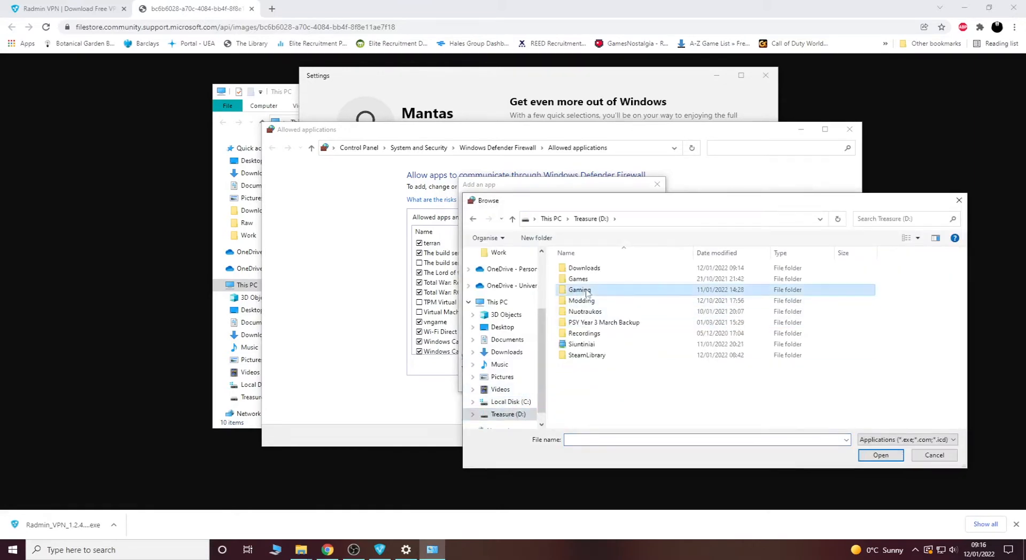
double_click(578, 290)
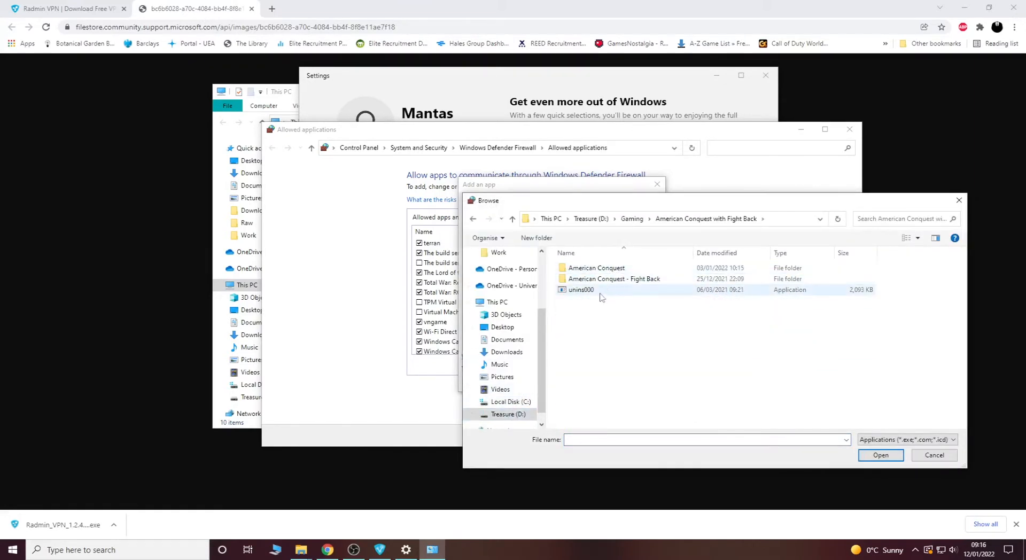
double_click(595, 267)
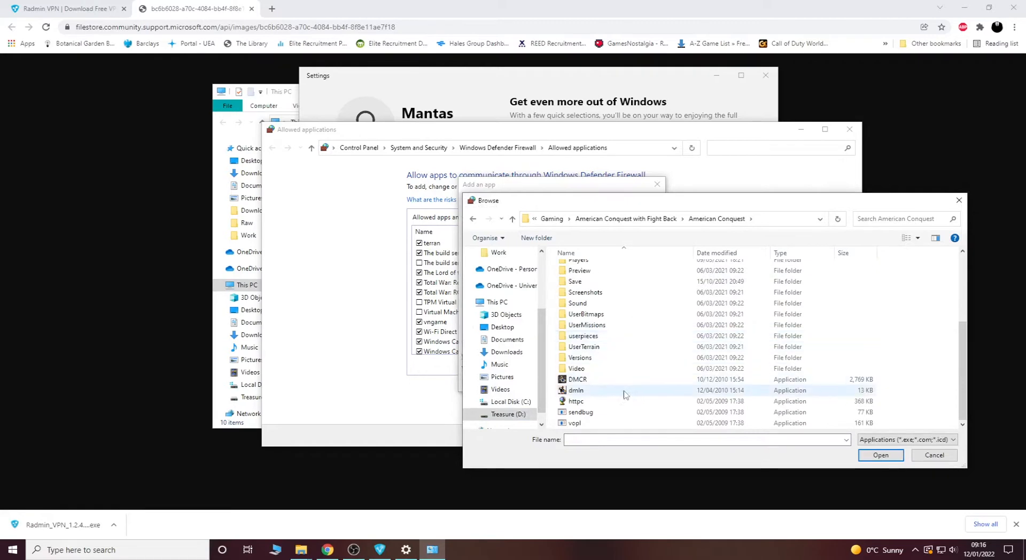
left_click(578, 379)
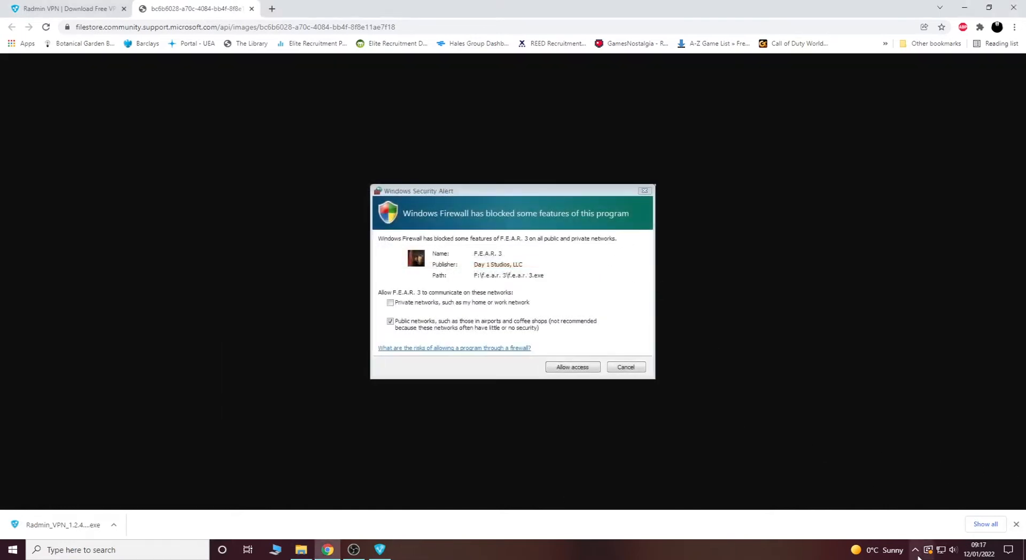
Show the Radmin VPN client, move it to the right, and return to the Radmin VPN website
left_click(379, 550)
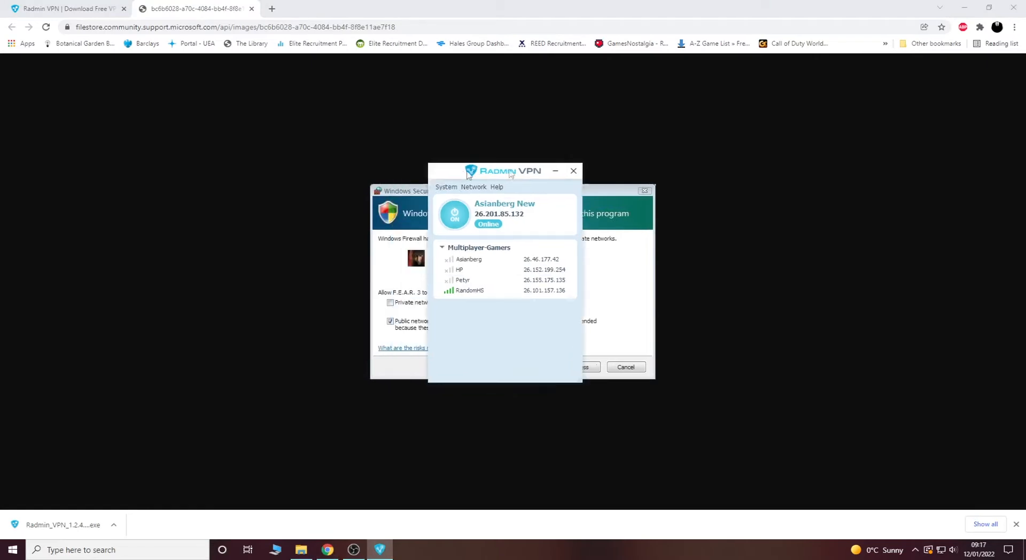
left_click_drag(511, 171, 863, 174)
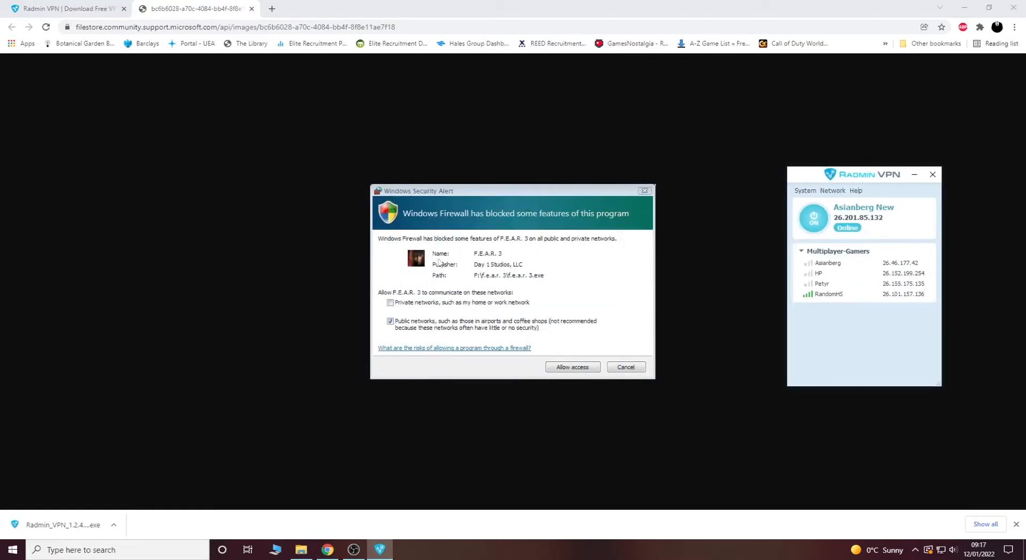
mouse_move(865, 184)
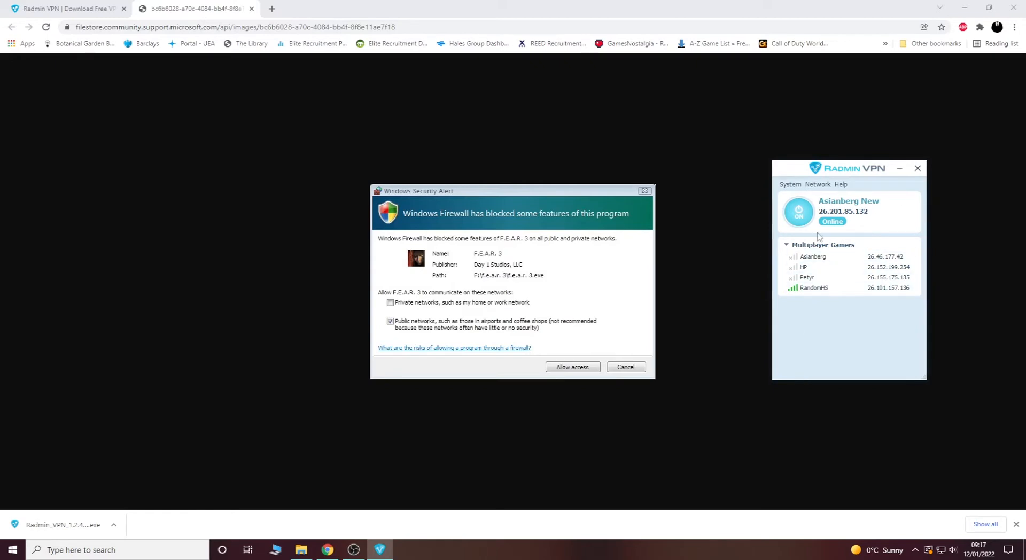
mouse_move(661, 283)
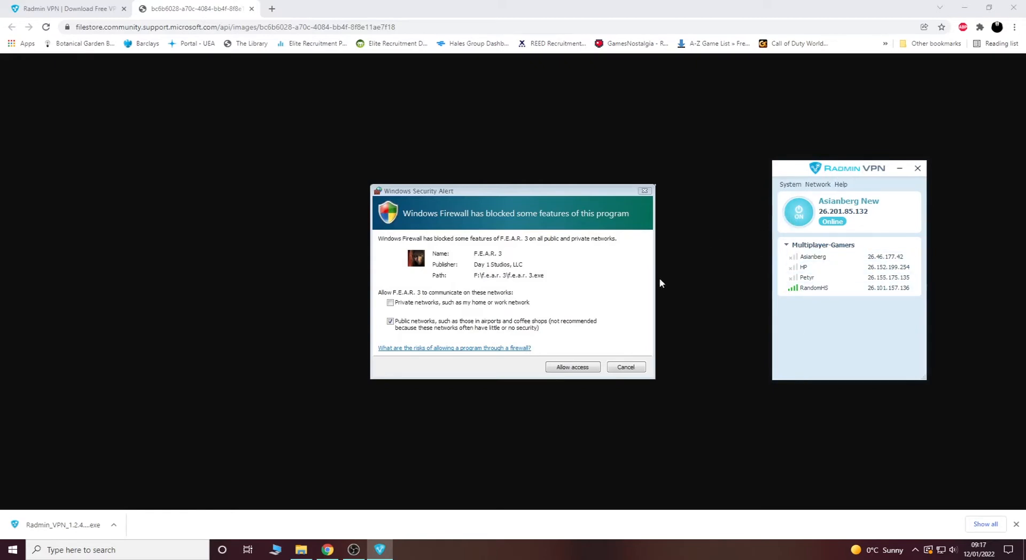
left_click(572, 367)
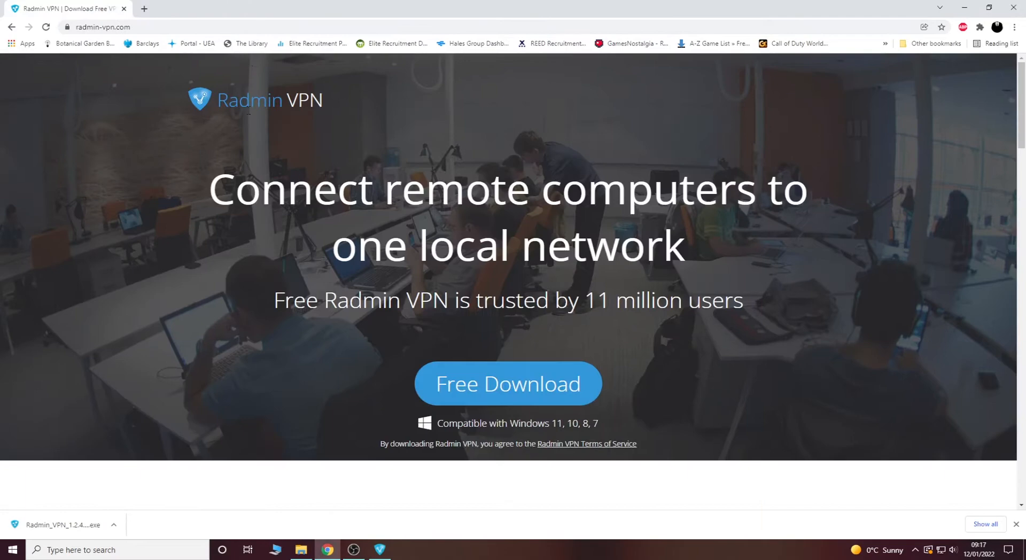
Start American Conquest from its shortcut in the Games folder
left_click(300, 550)
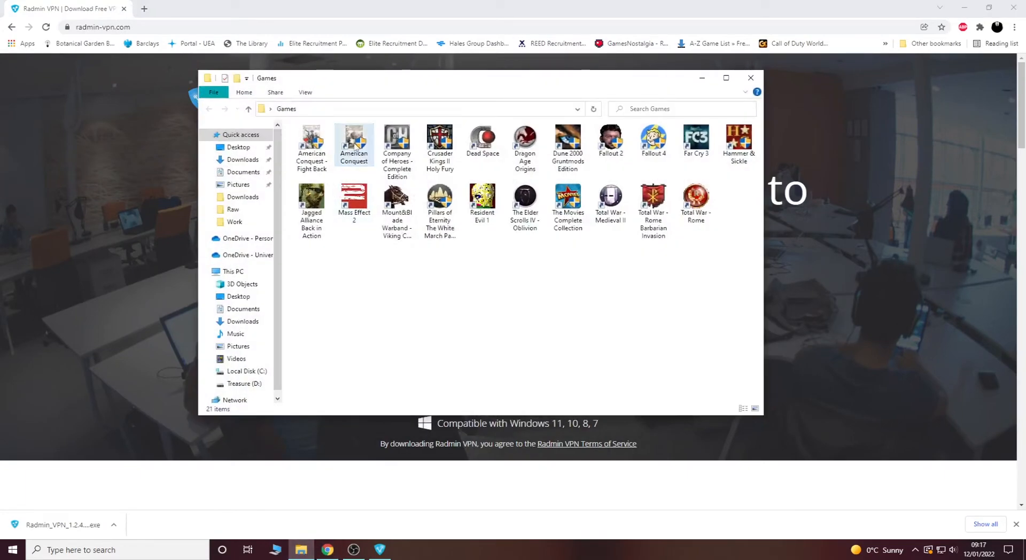
double_click(353, 139)
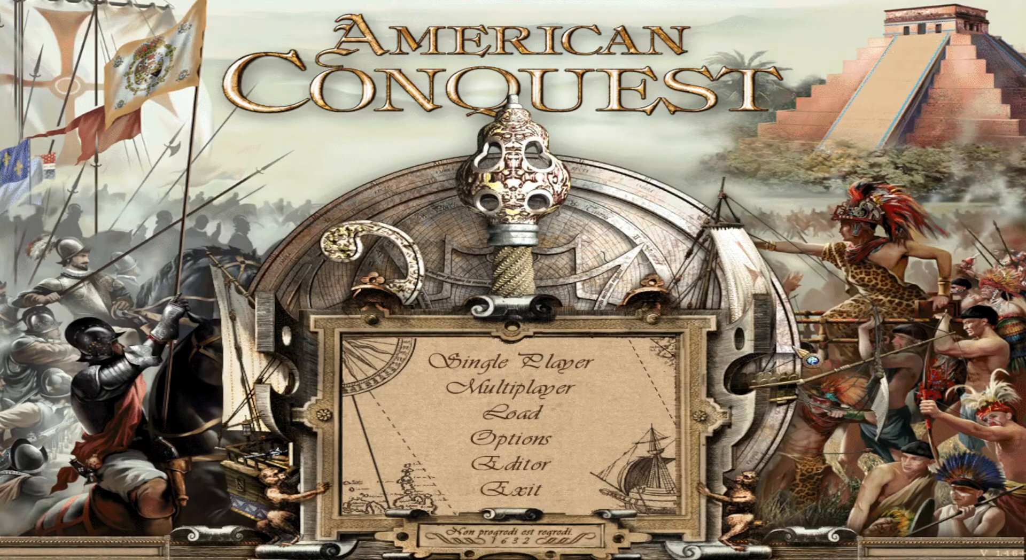
mouse_move(802, 353)
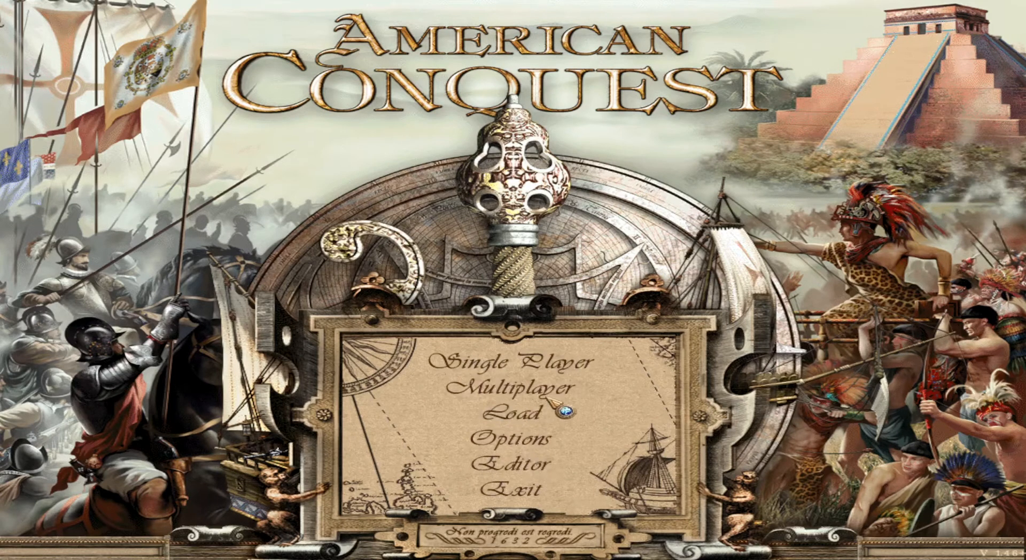
Open American Conquest's Multiplayer menu with Internet Game, Deathmatch and Historical Battle options
left_click(515, 384)
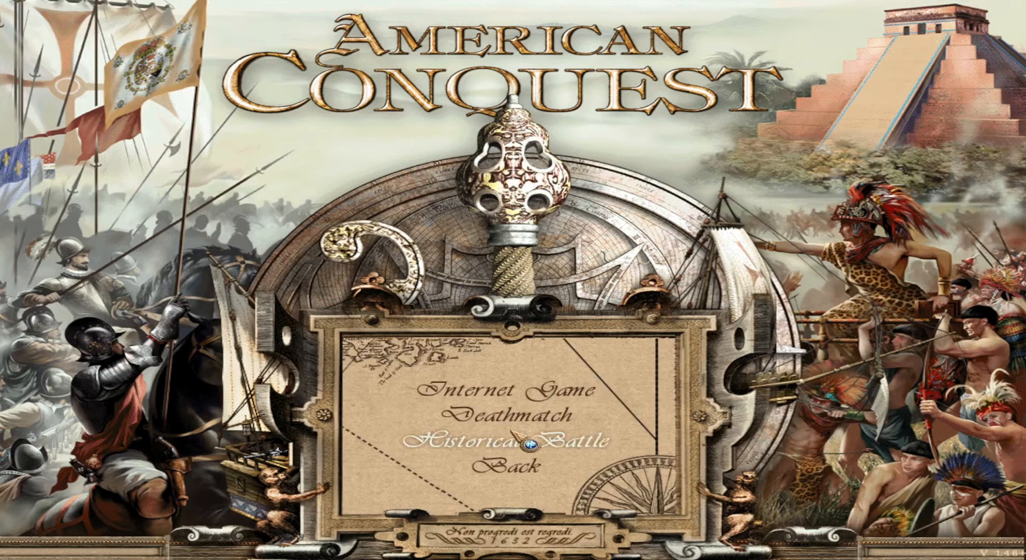
mouse_move(514, 414)
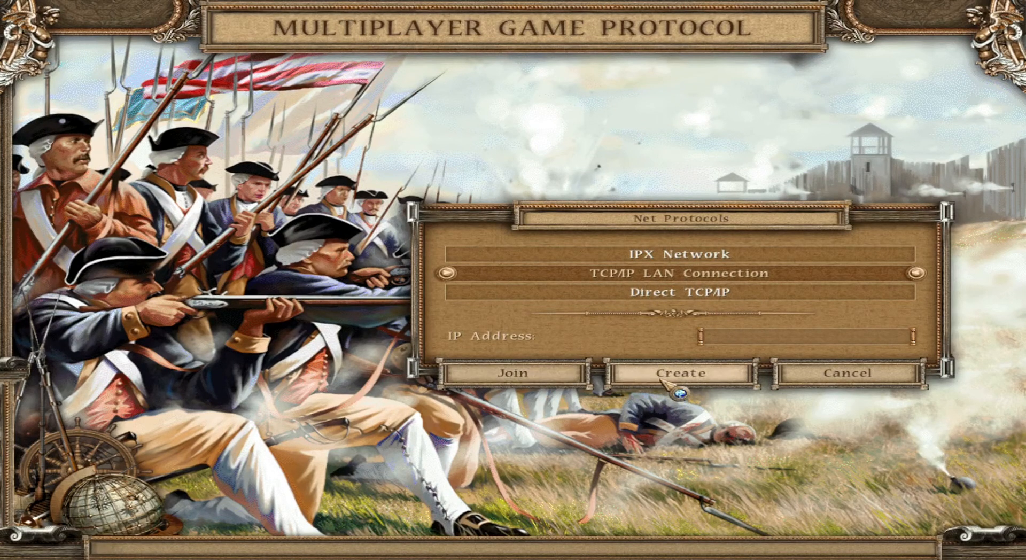
mouse_move(561, 378)
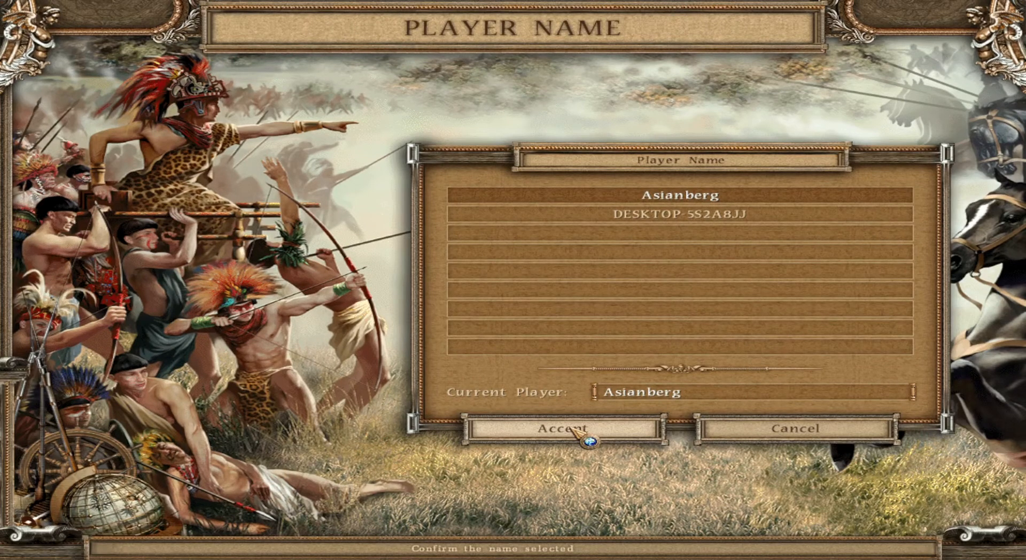
Accept the player name to enter the TCP/IP LAN lobby, then leave it for the name prompt
left_click(558, 429)
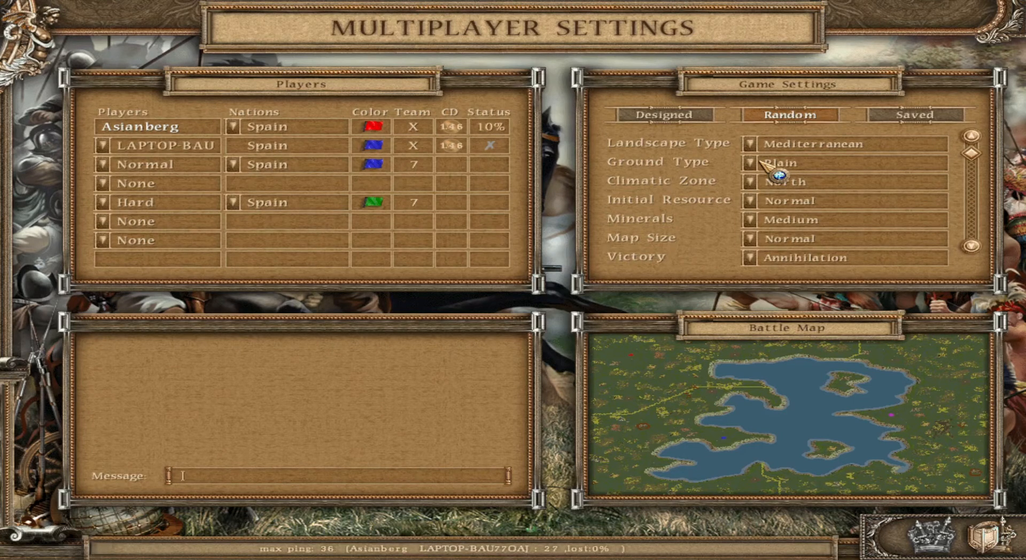
left_click(105, 164)
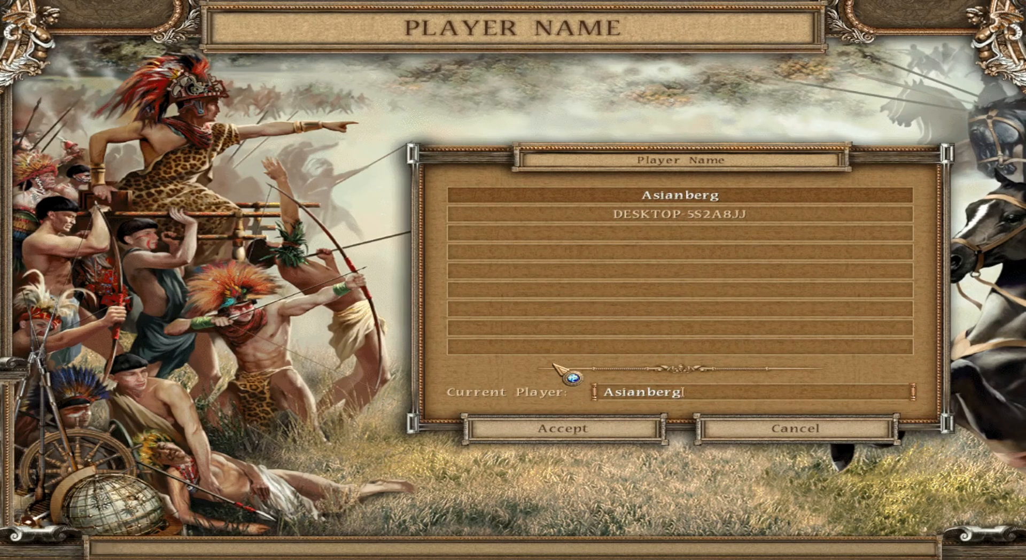
mouse_move(617, 299)
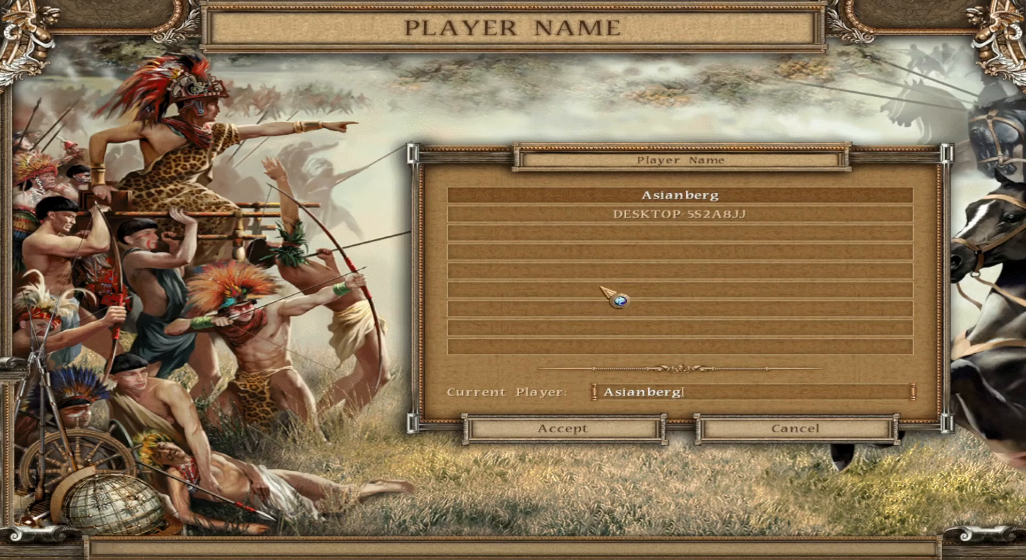
mouse_move(561, 429)
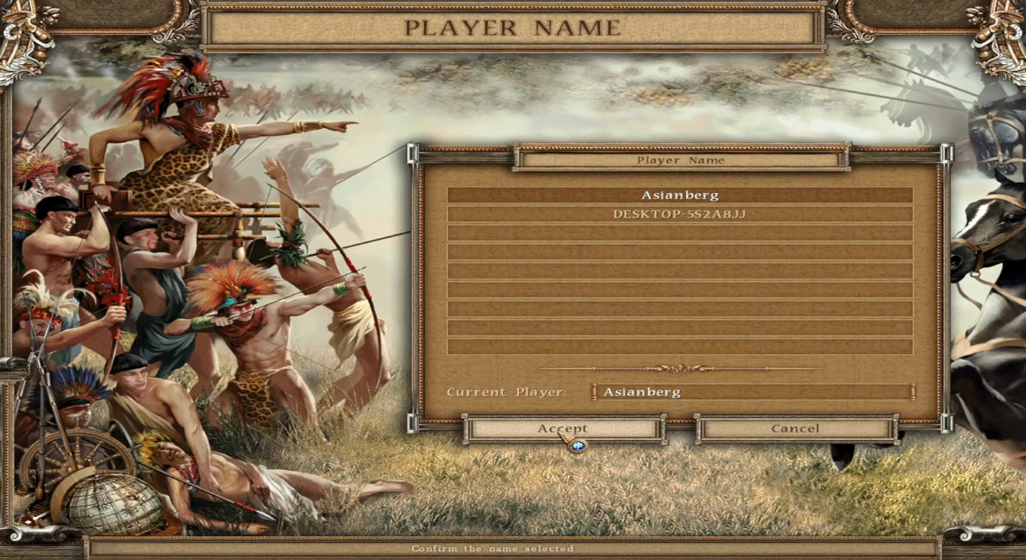
Accept the player name, view LAN game LAPTOP-BAU770AJ, then cancel back to the main menu
left_click(560, 428)
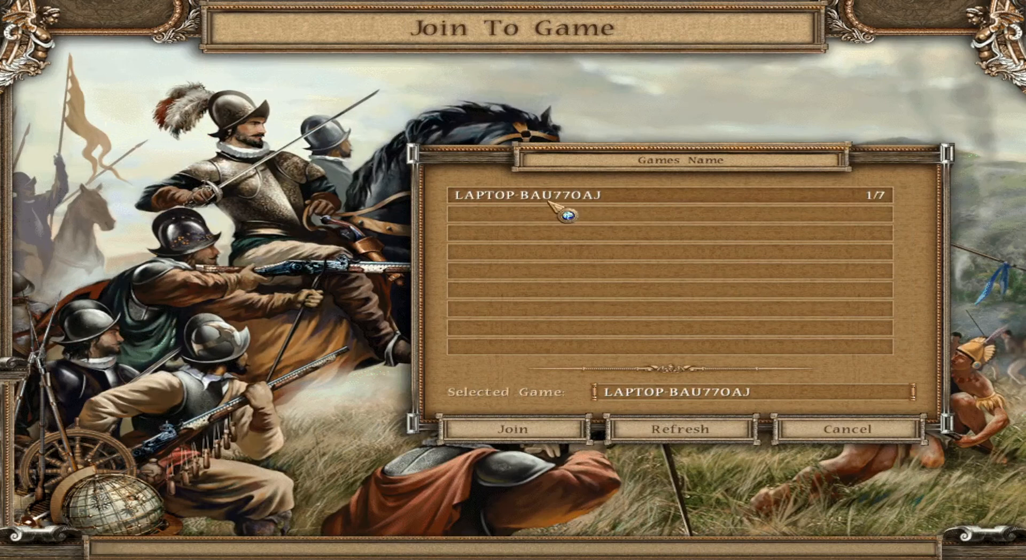
mouse_move(553, 180)
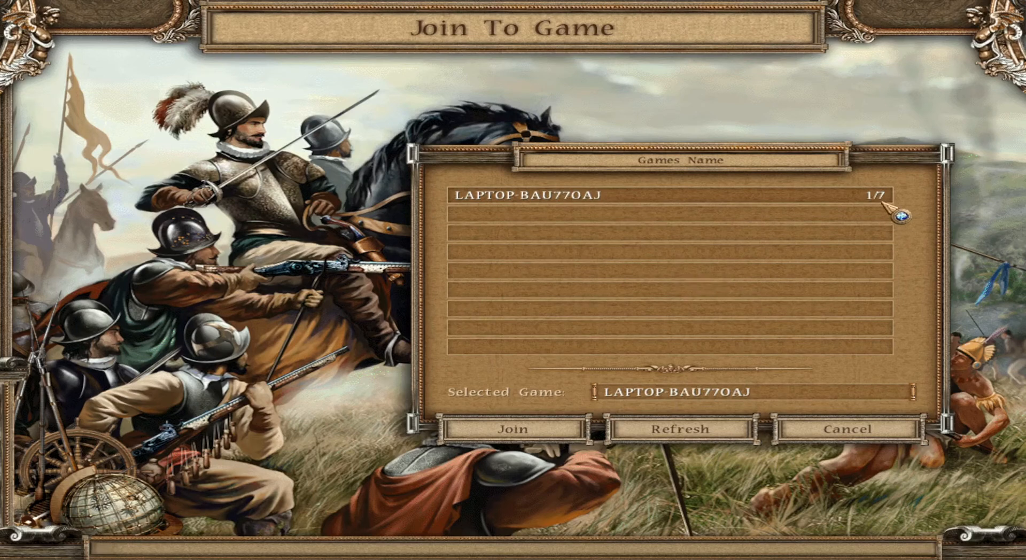
mouse_move(514, 295)
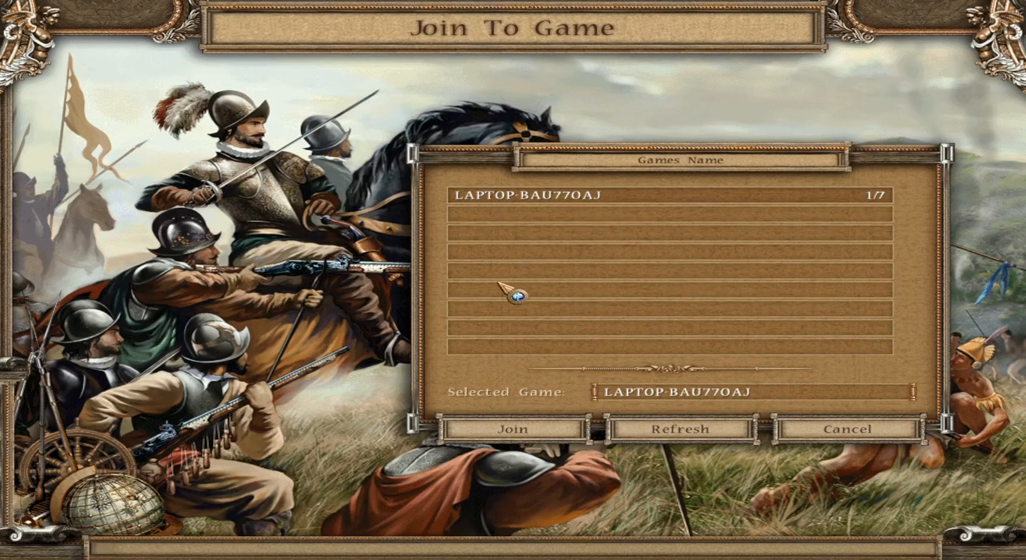
mouse_move(592, 231)
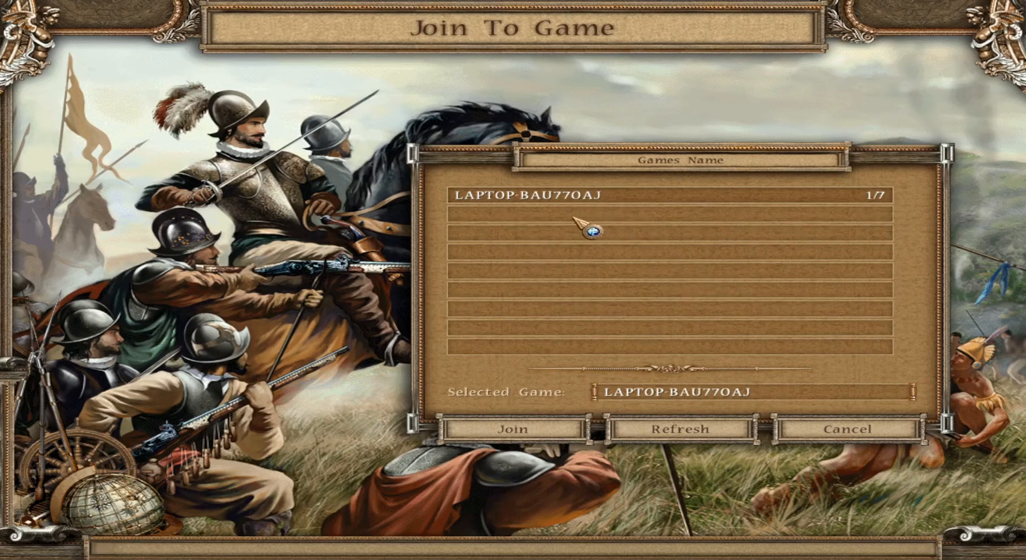
mouse_move(534, 255)
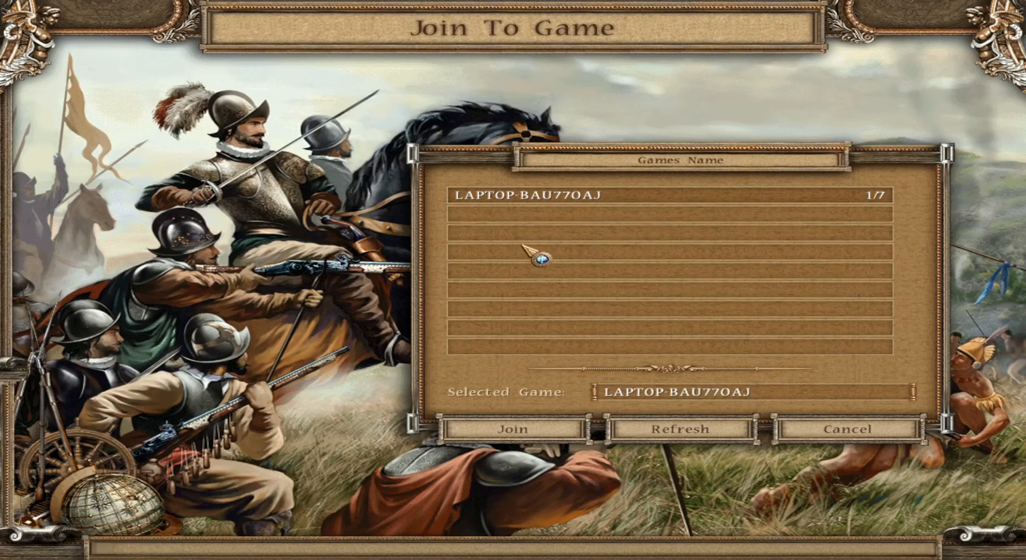
left_click(847, 429)
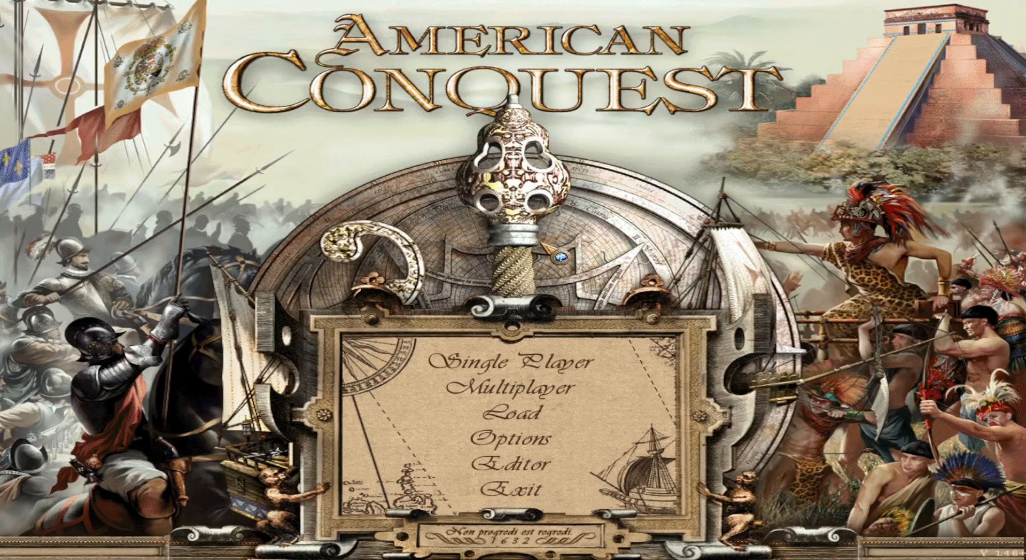
mouse_move(851, 386)
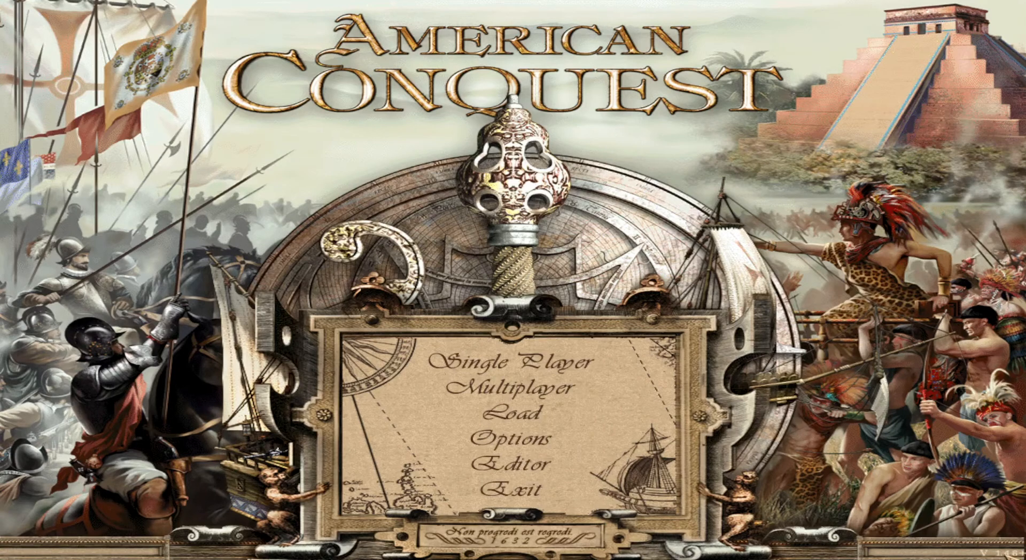
Join the LAN game LAPTOP-BAU770AJ via Multiplayer over TCP/IP LAN Connection
left_click(516, 385)
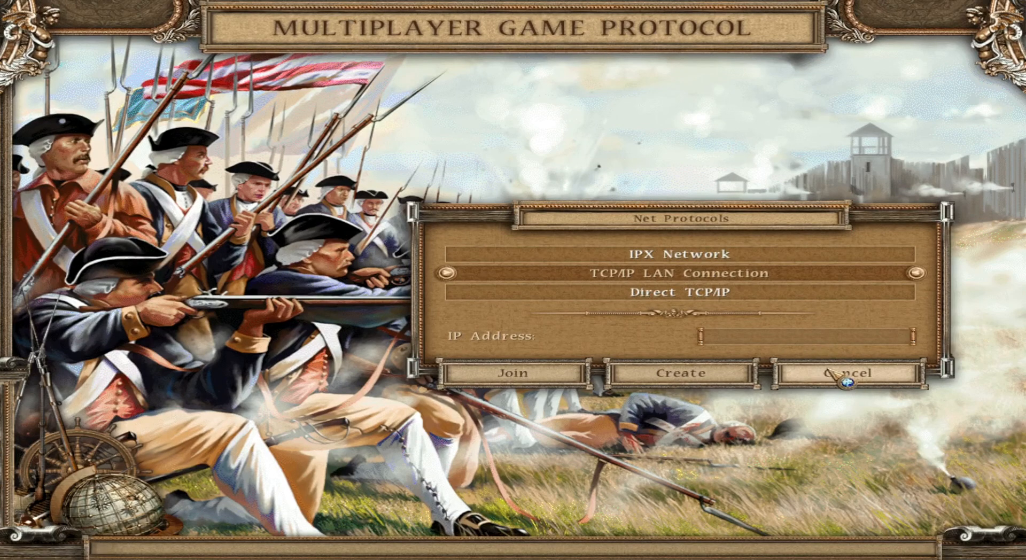
left_click(513, 373)
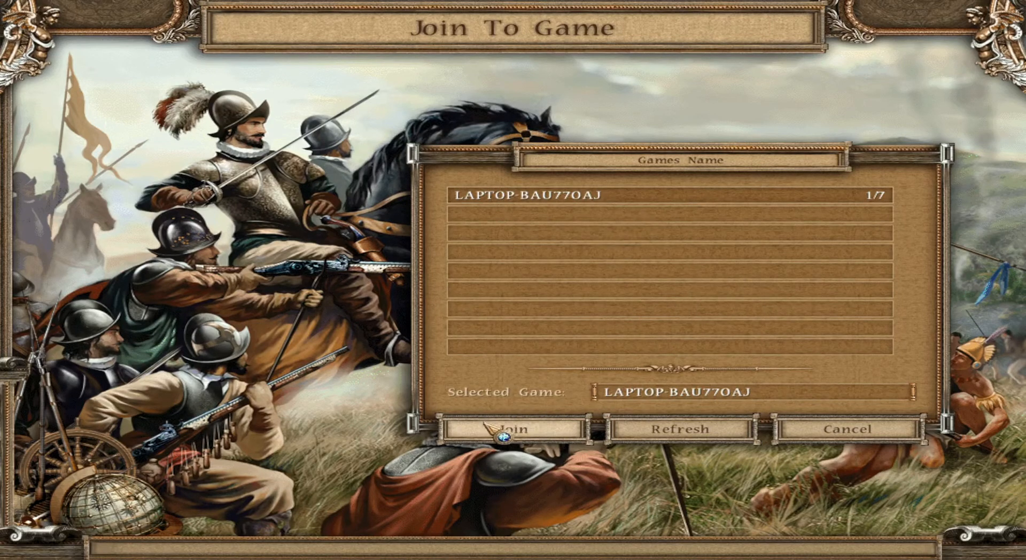
left_click(511, 430)
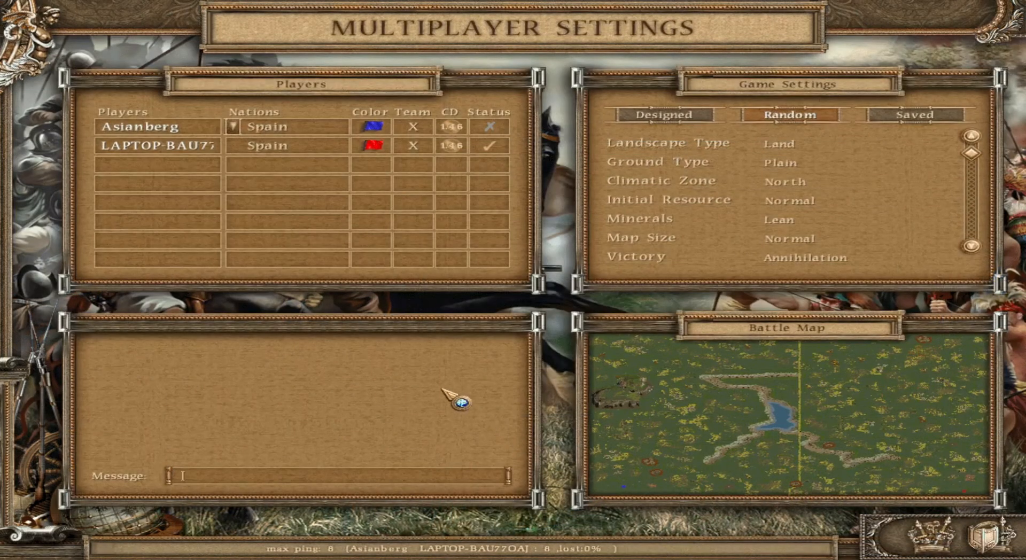
mouse_move(383, 138)
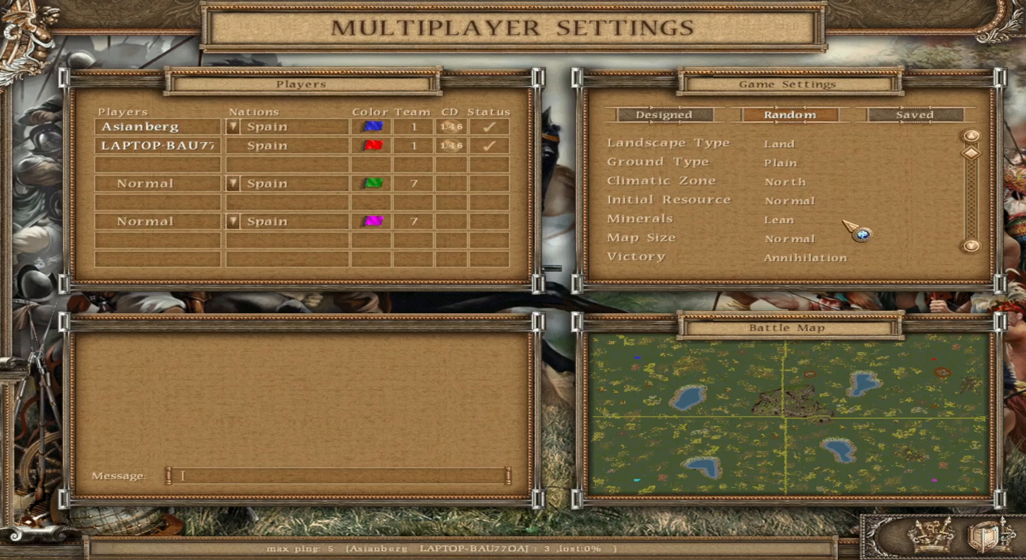
mouse_move(845, 209)
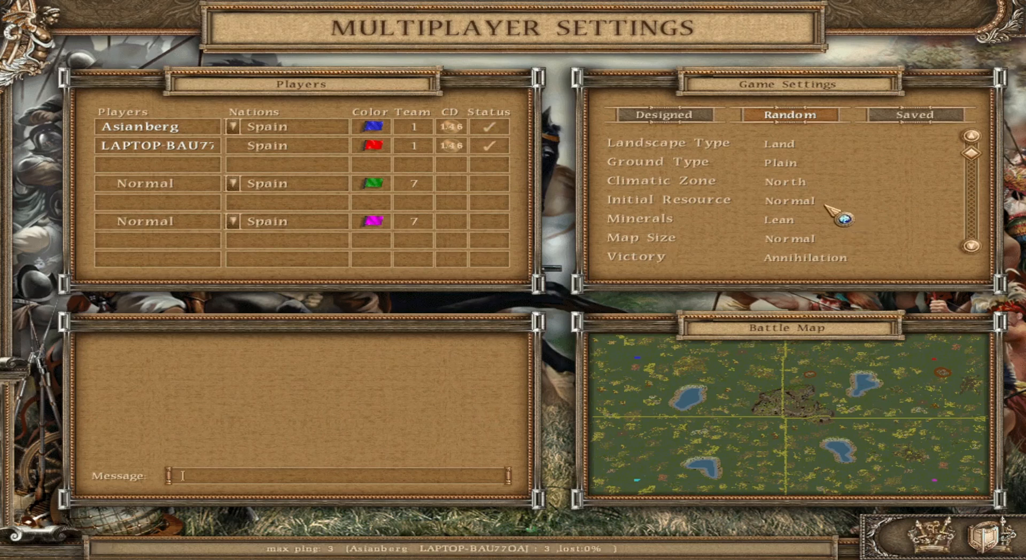